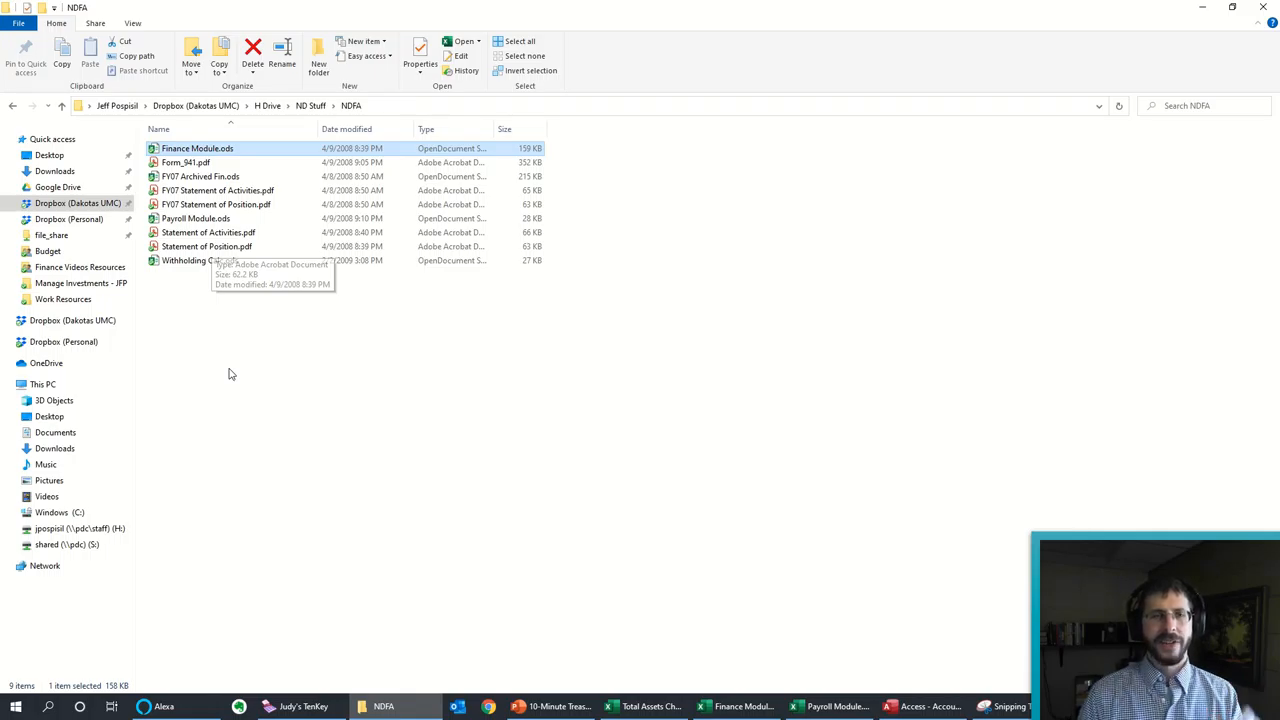
{"action": "mouse_move", "coordinate": [224, 154]}
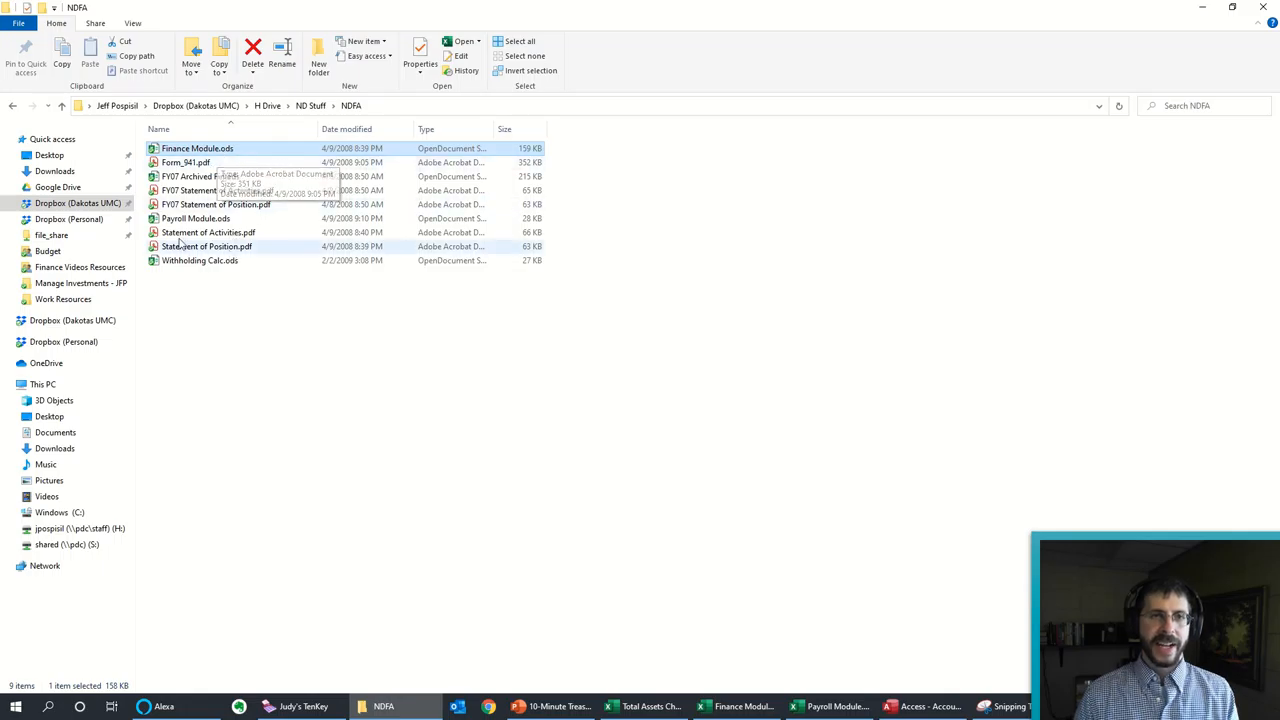
Step: Select the workbook file and scroll through the COA chart of accounts
{"action": "left_click", "coordinate": [196, 218]}
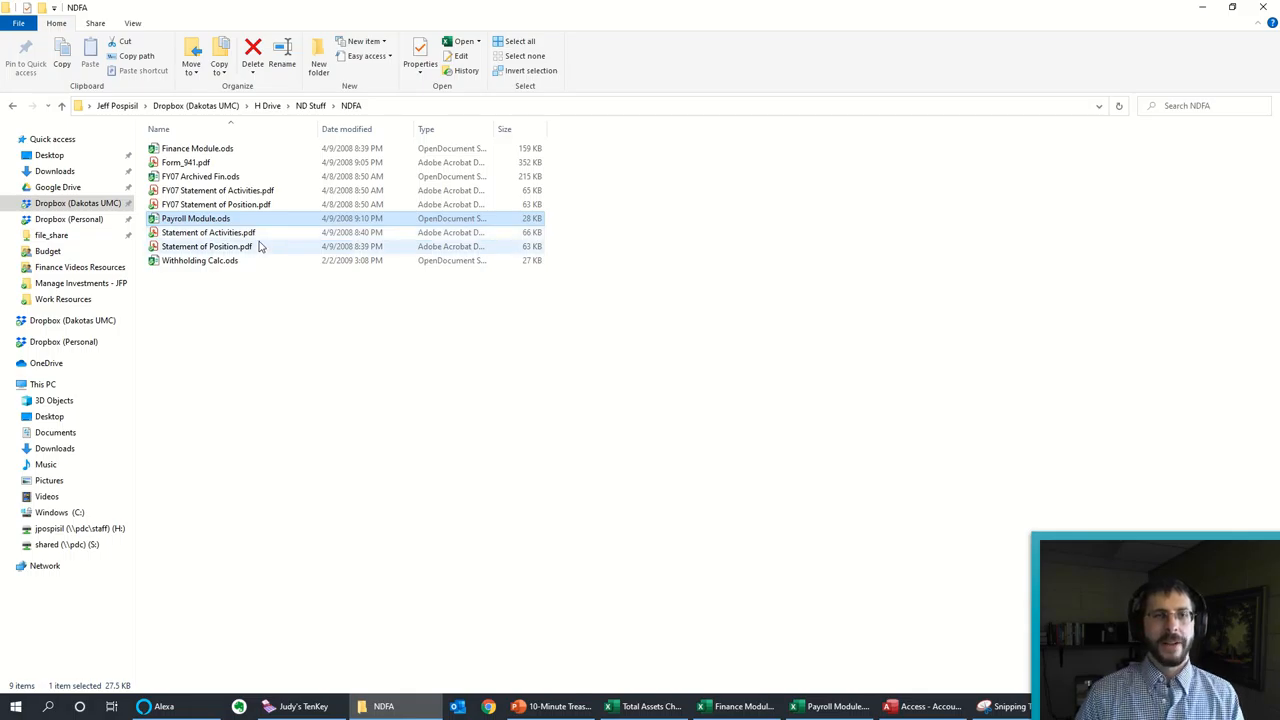
{"action": "mouse_move", "coordinate": [388, 472]}
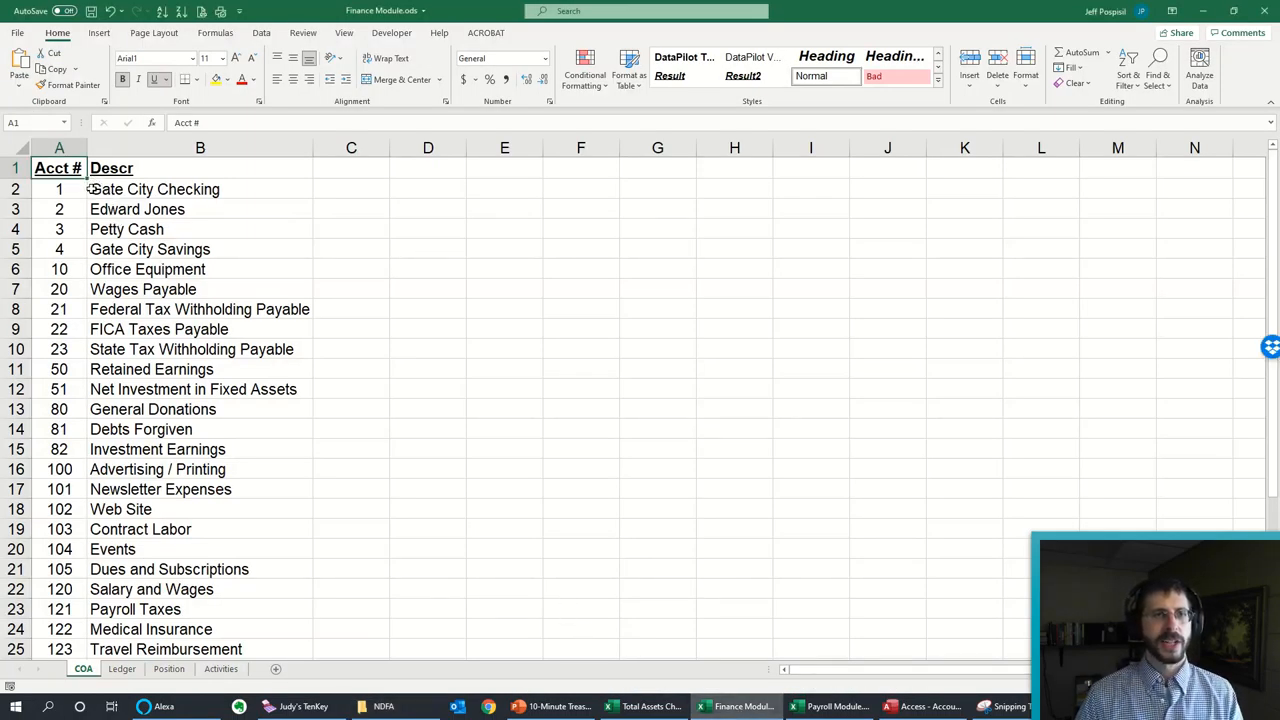
{"action": "scroll", "scroll_direction": "down", "scroll_amount": 3}
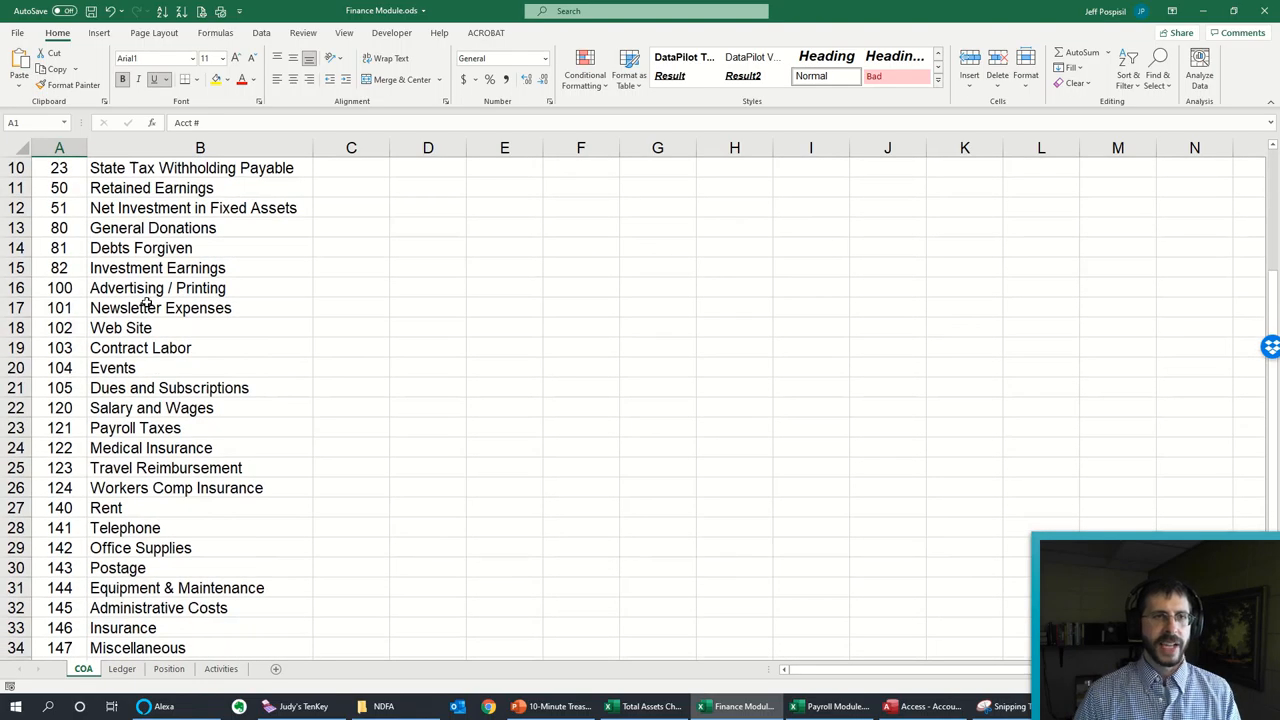
{"action": "scroll", "scroll_direction": "down", "scroll_amount": 3}
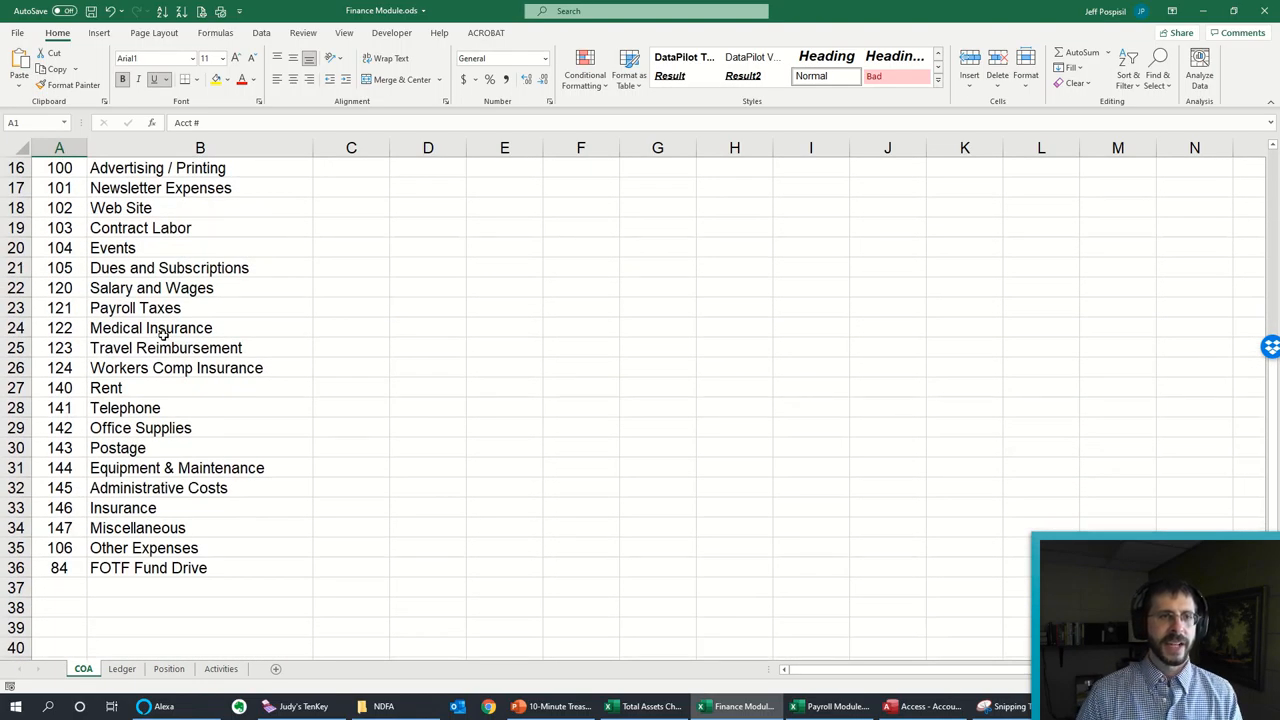
{"action": "scroll", "scroll_direction": "up", "scroll_amount": 3}
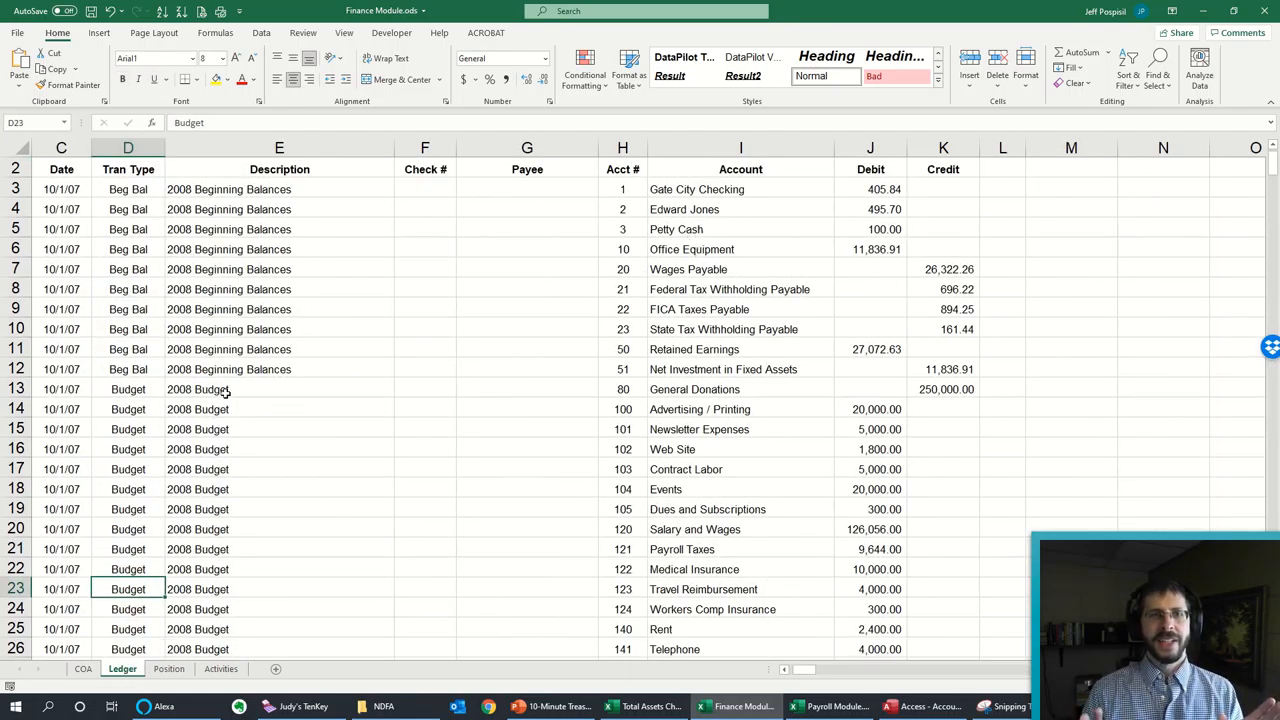
{"action": "mouse_move", "coordinate": [158, 262]}
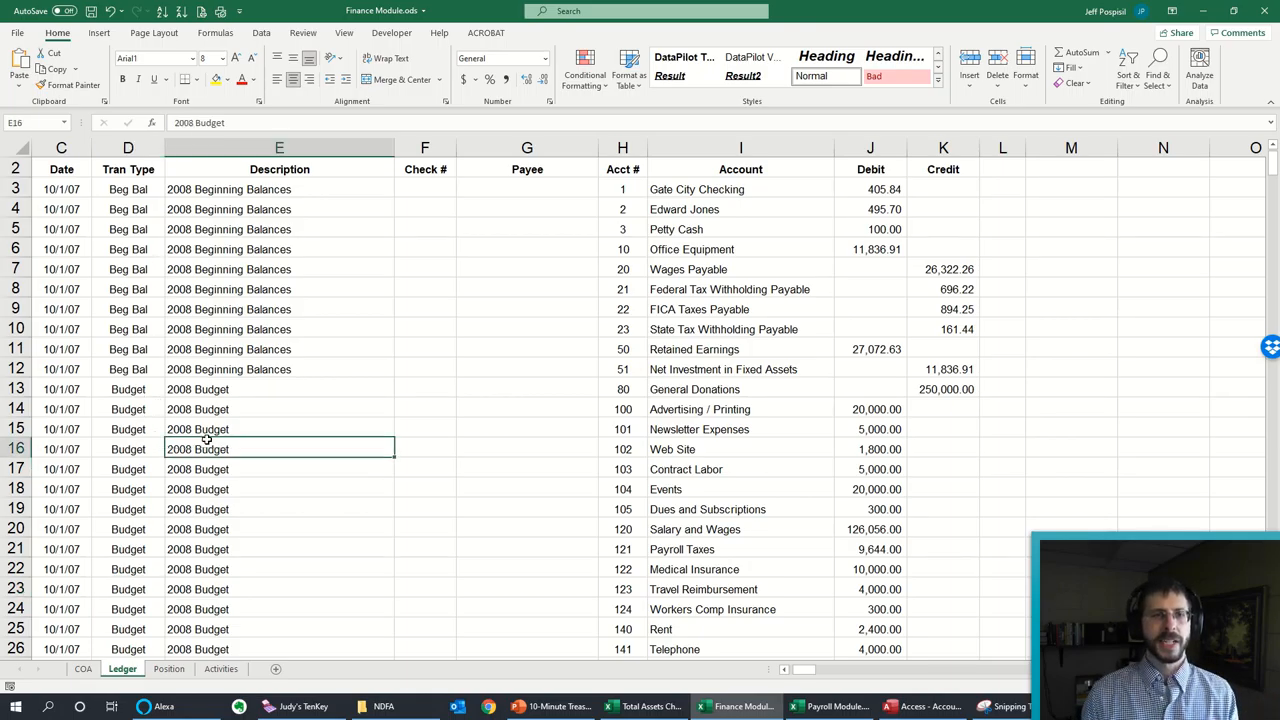
Step: Scroll down and back up through the Ledger sheet's budget and deposit entries
{"action": "scroll", "scroll_direction": "down", "scroll_amount": 3}
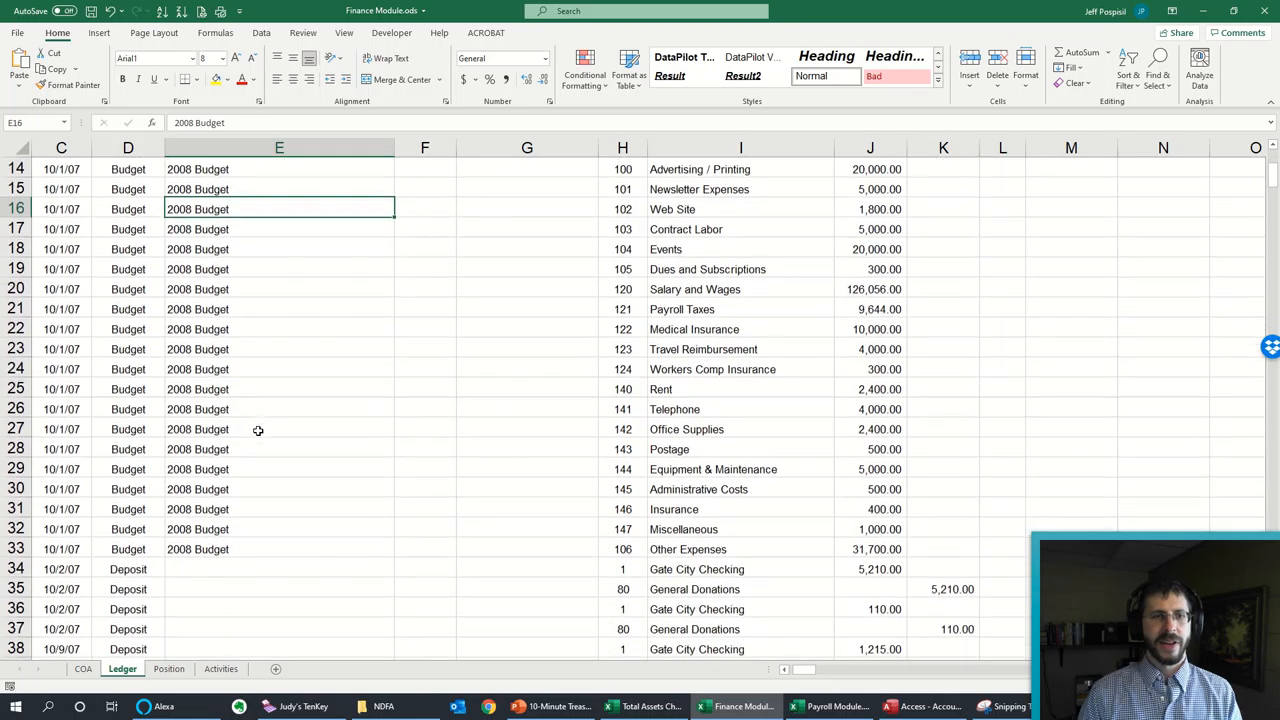
{"action": "scroll", "scroll_direction": "down", "scroll_amount": 3}
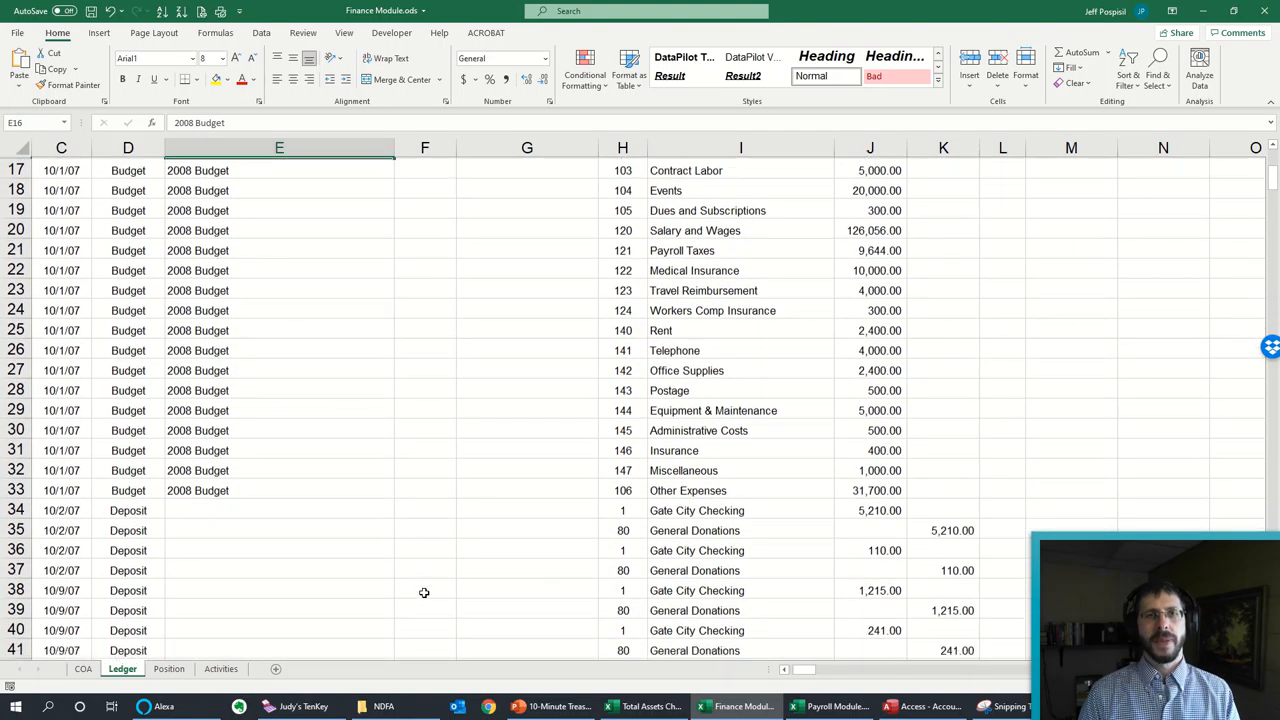
{"action": "scroll", "scroll_direction": "up", "scroll_amount": 3}
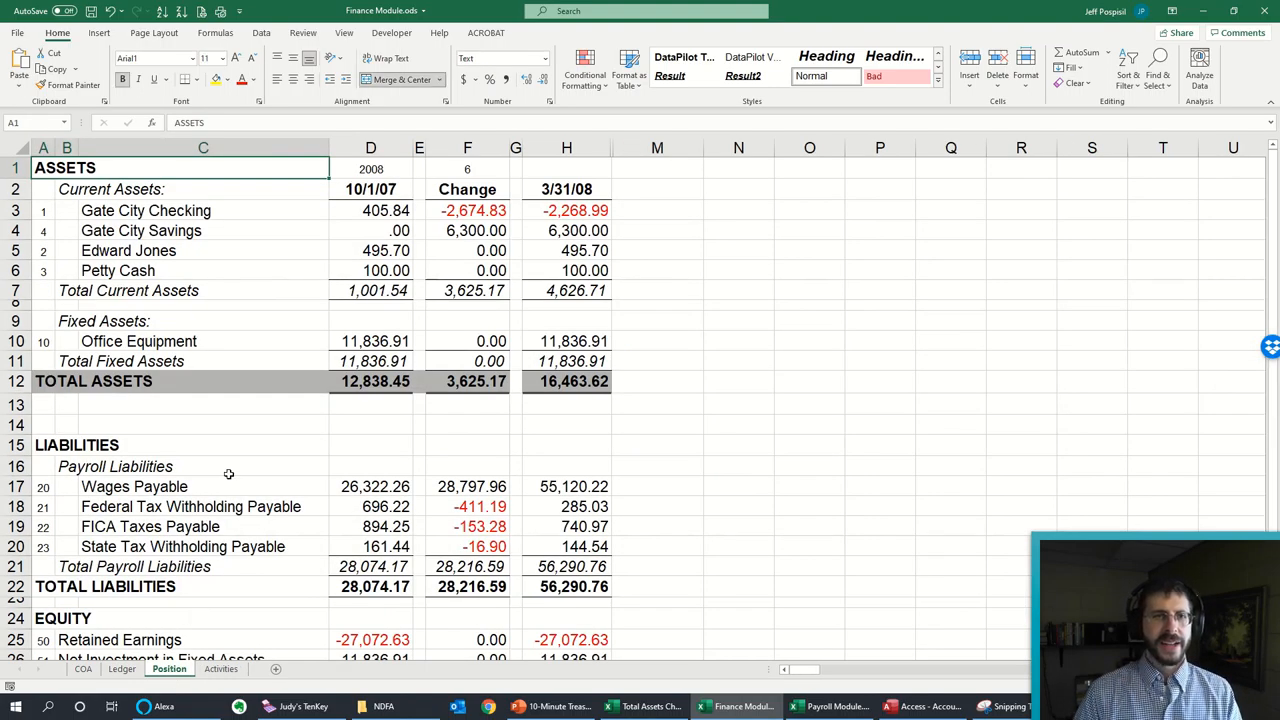
{"action": "mouse_move", "coordinate": [248, 432]}
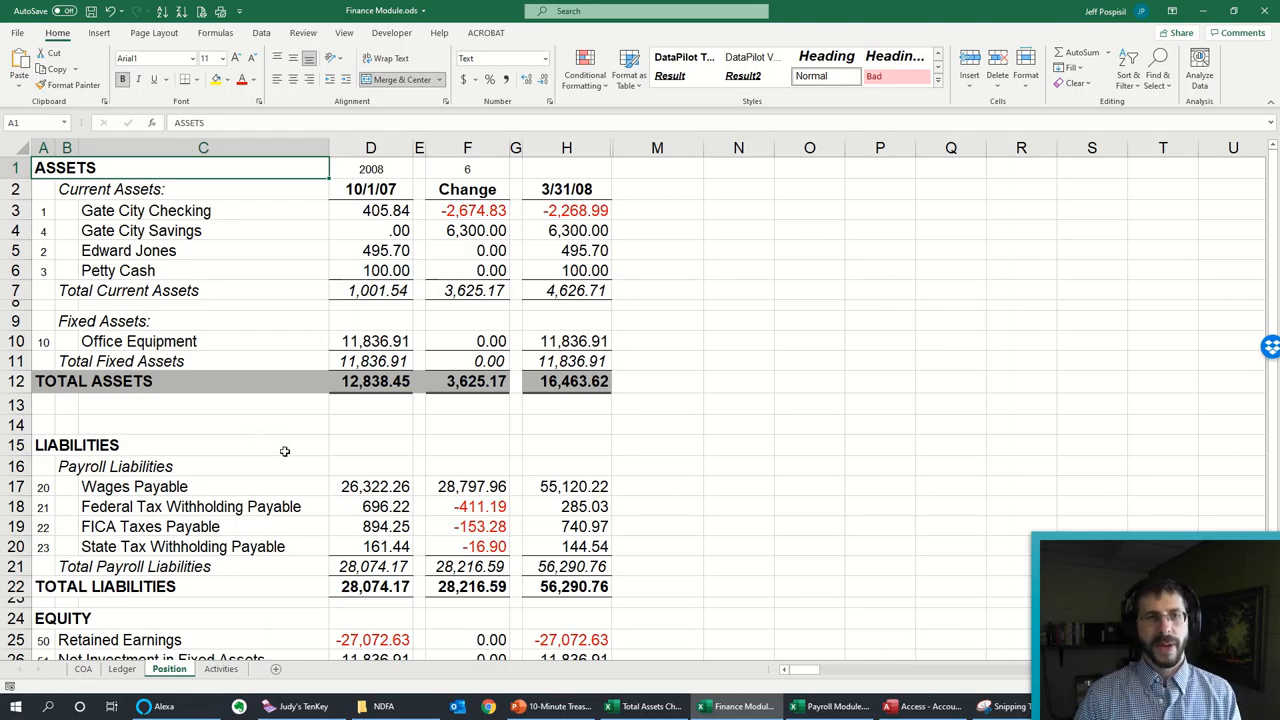
{"action": "mouse_move", "coordinate": [458, 476]}
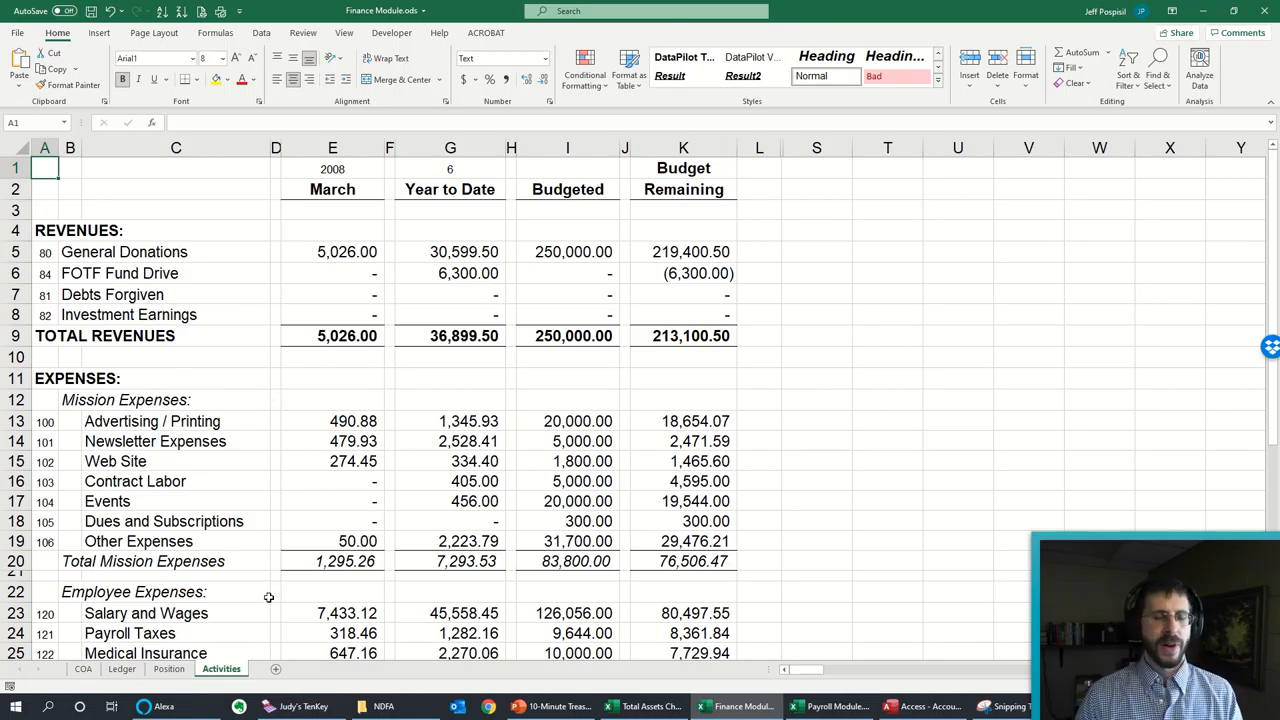
Step: Scroll through the Activities revenue and expense rows, then bring up the Payroll Module workbook
{"action": "scroll", "scroll_direction": "down", "scroll_amount": 3}
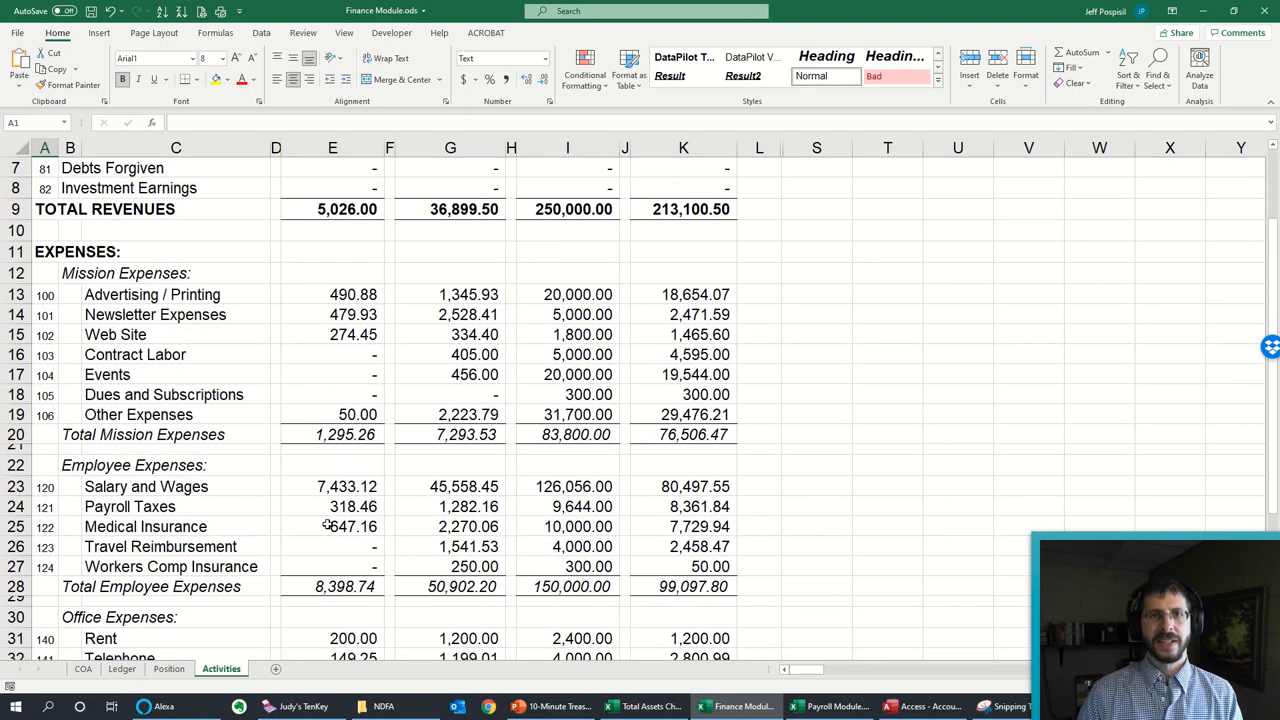
{"action": "scroll", "scroll_direction": "down", "scroll_amount": 3}
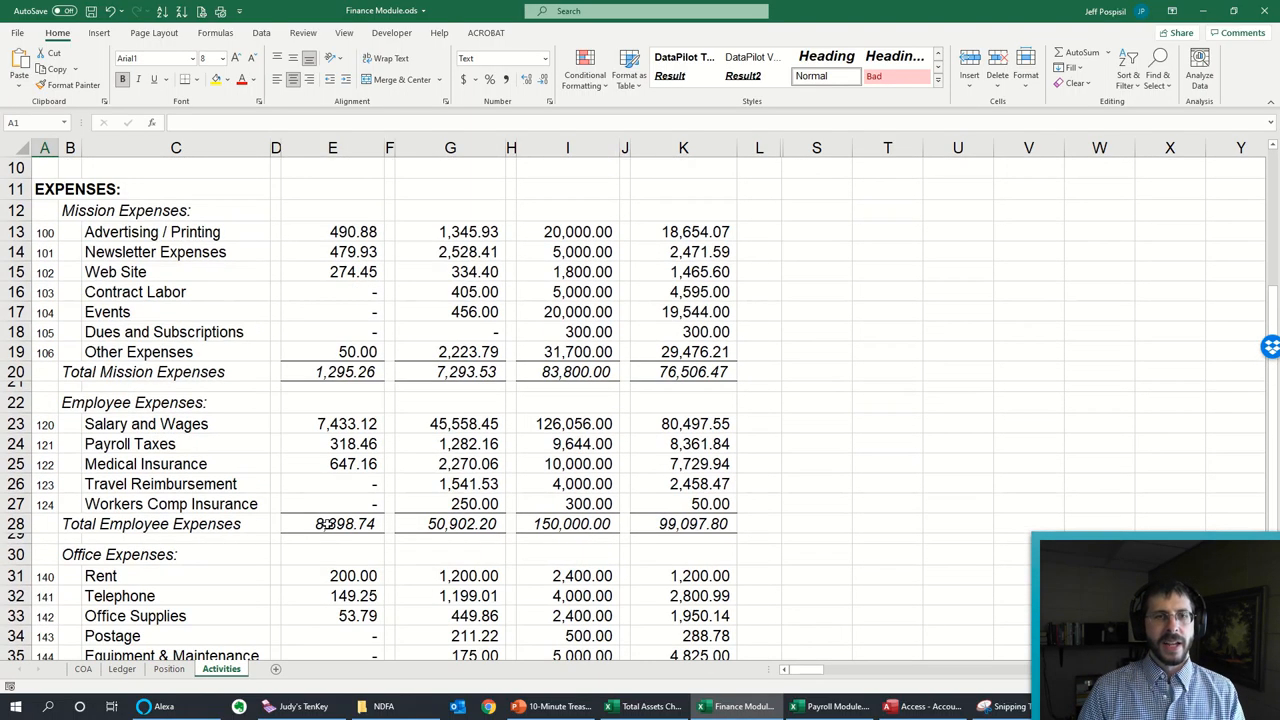
{"action": "scroll", "scroll_direction": "up", "scroll_amount": 3}
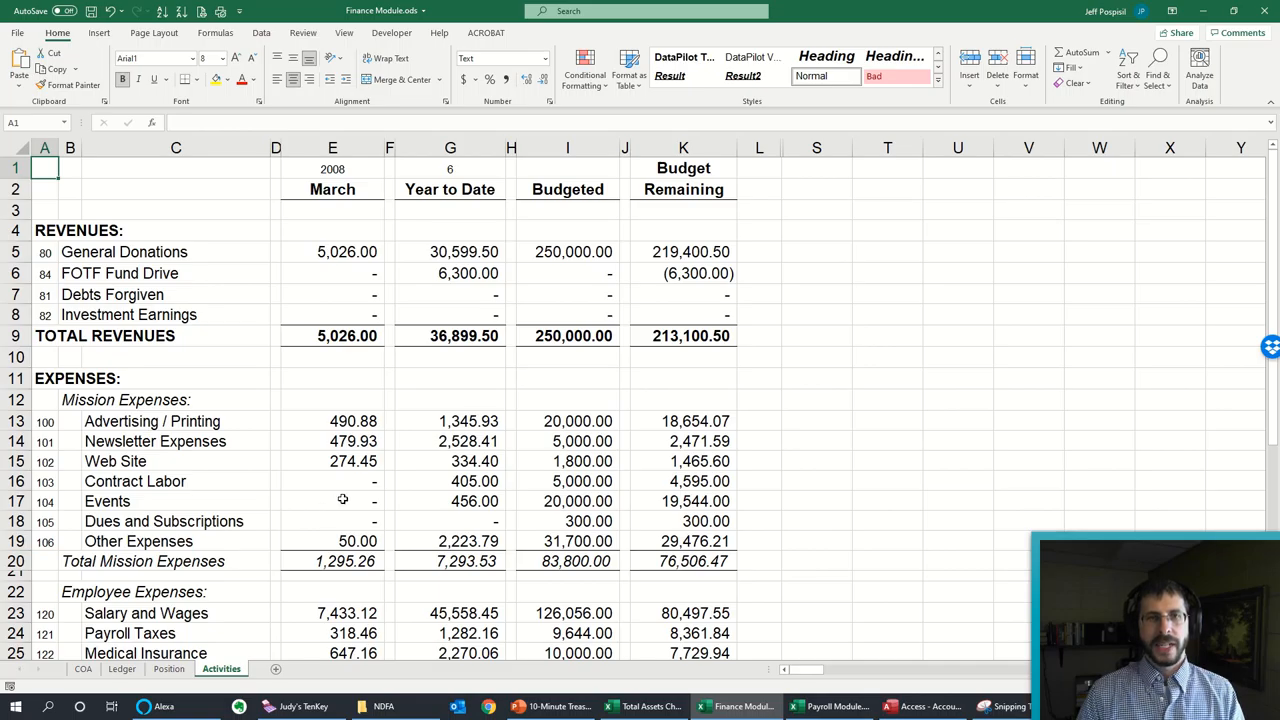
{"action": "mouse_move", "coordinate": [332, 402]}
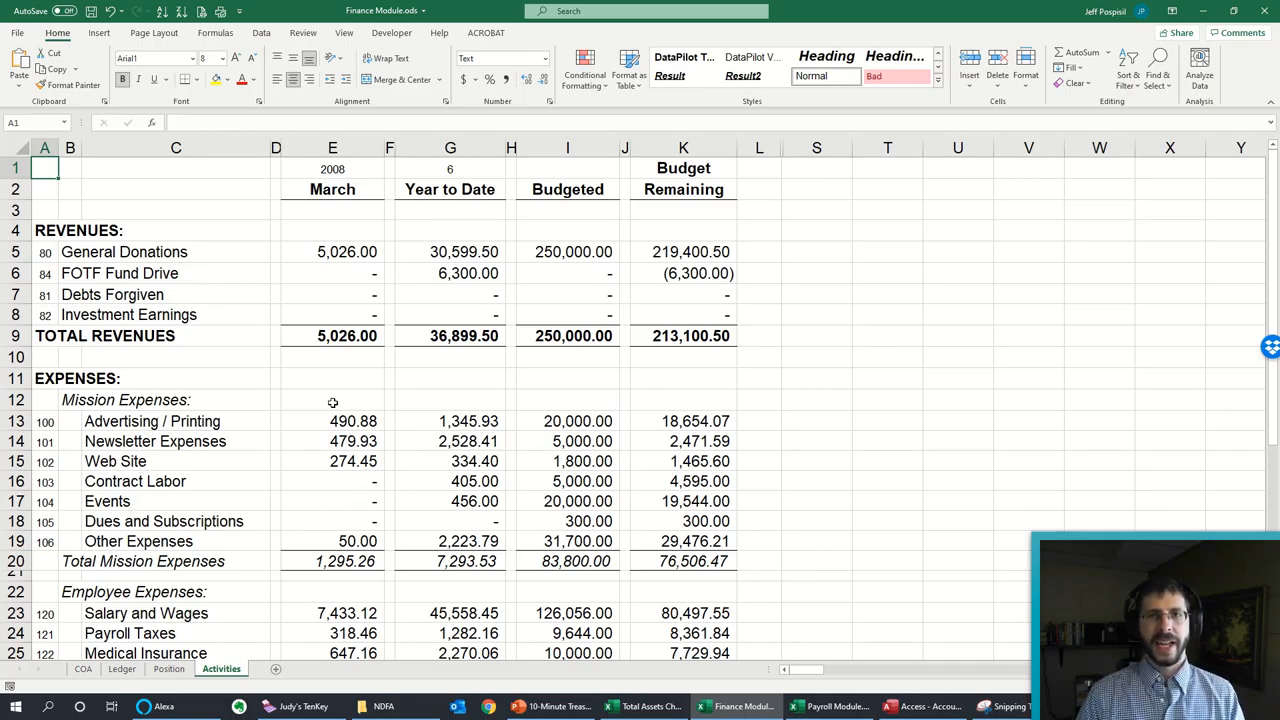
{"action": "left_click", "coordinate": [830, 706]}
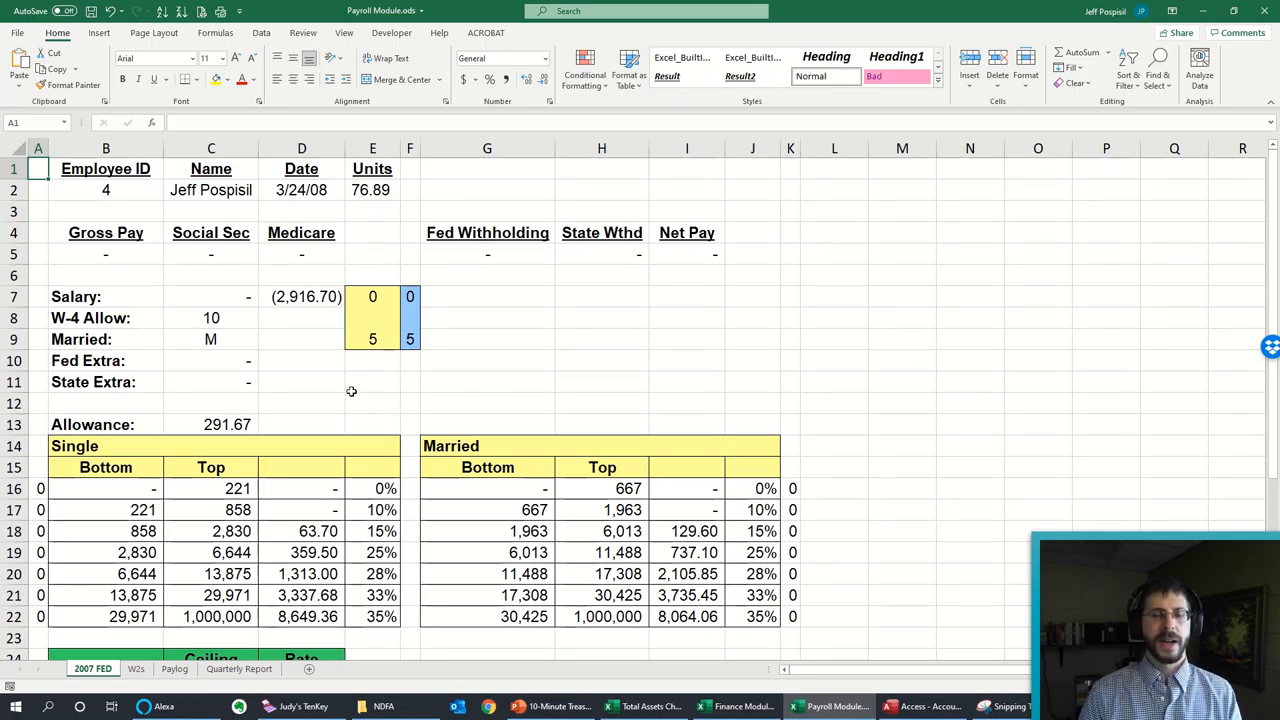
Step: Scroll down and back up through the 2007 FED withholding tax tables
{"action": "scroll", "scroll_direction": "down", "scroll_amount": 3}
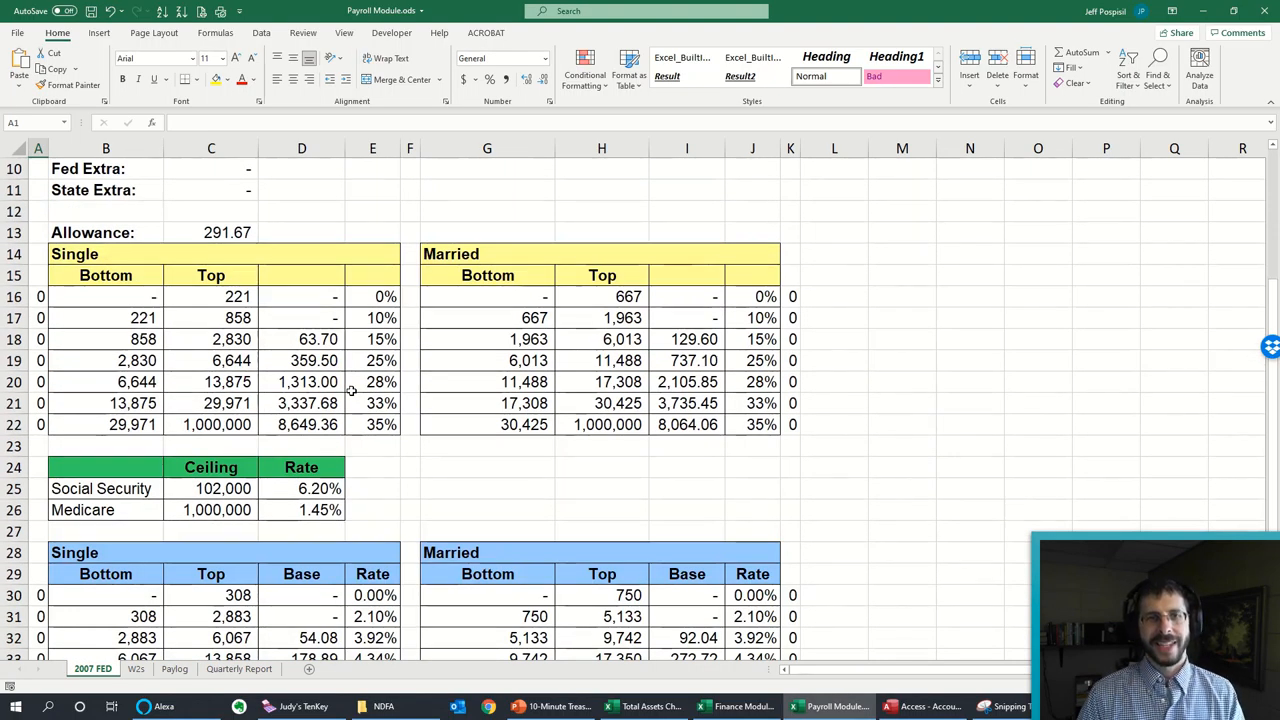
{"action": "scroll", "scroll_direction": "up", "scroll_amount": 3}
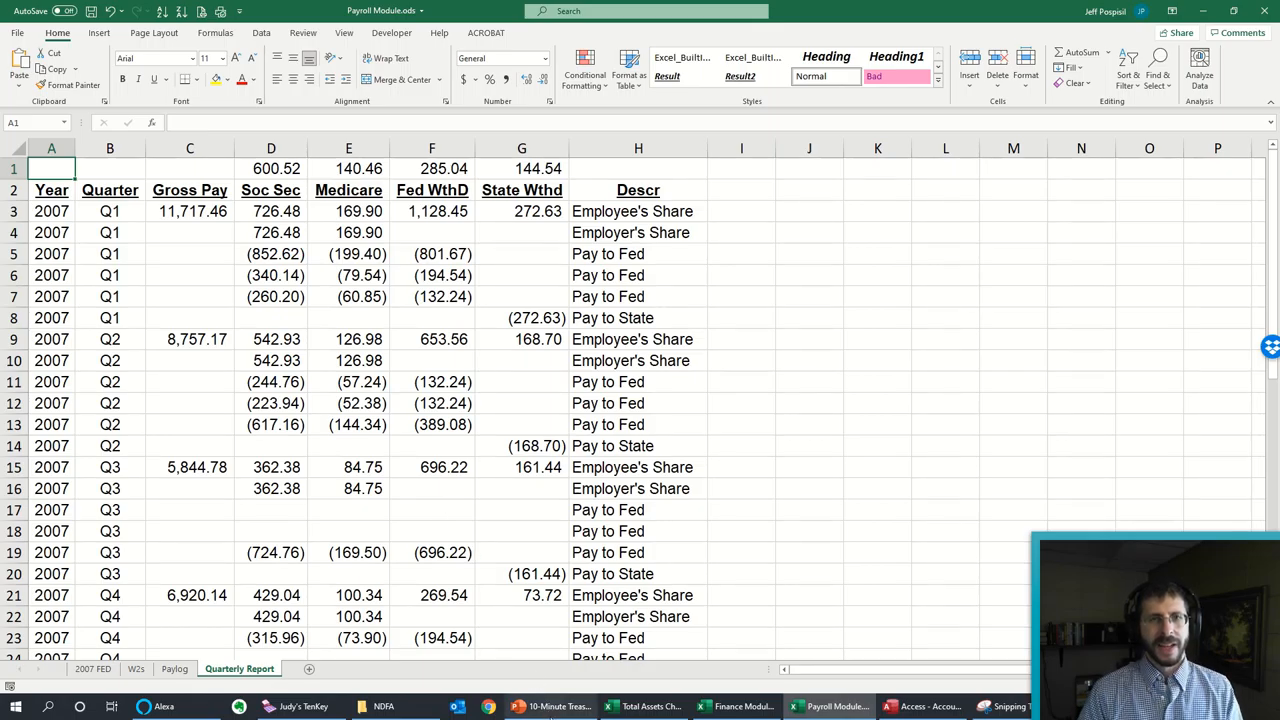
{"action": "mouse_move", "coordinate": [552, 706]}
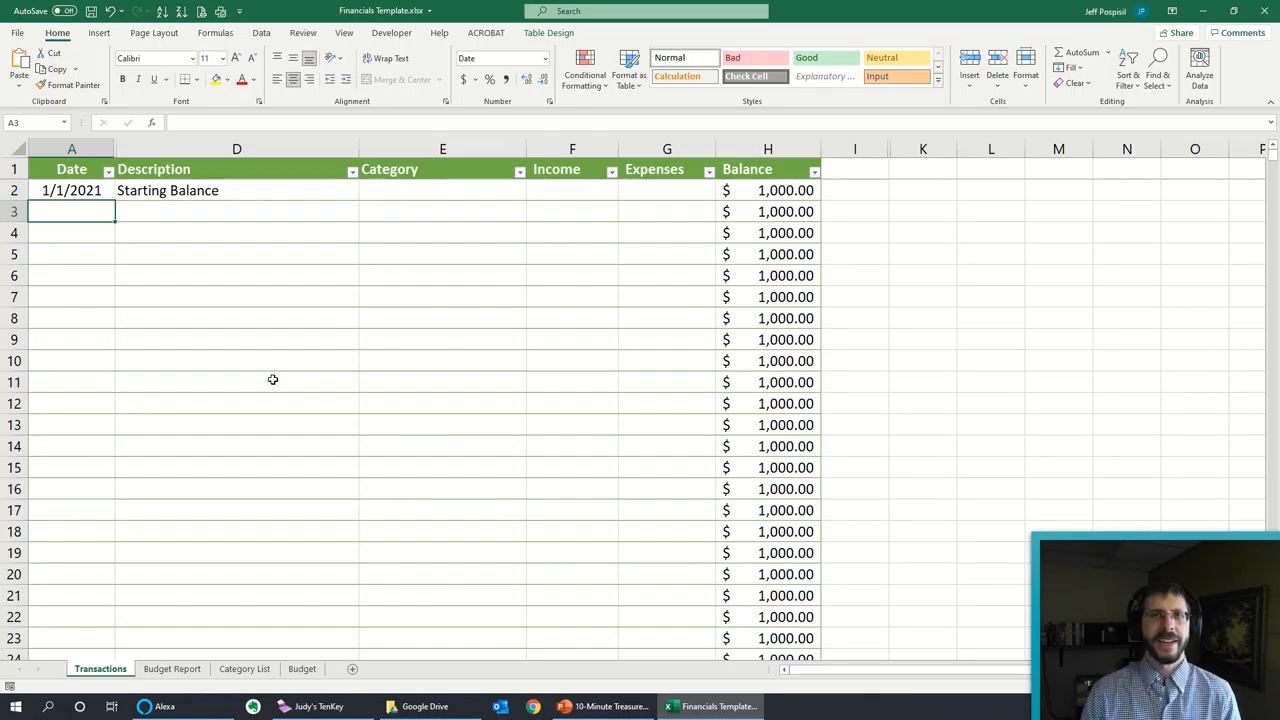
{"action": "mouse_move", "coordinate": [240, 376]}
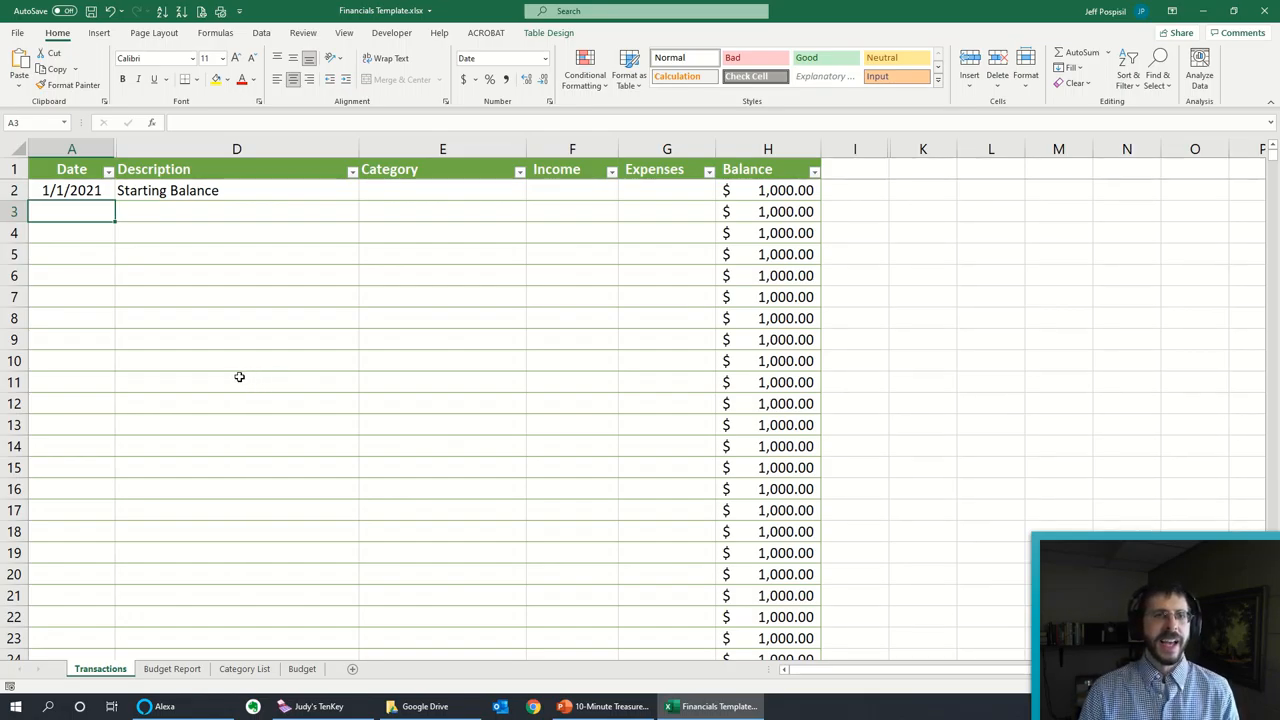
{"action": "mouse_move", "coordinate": [248, 236]}
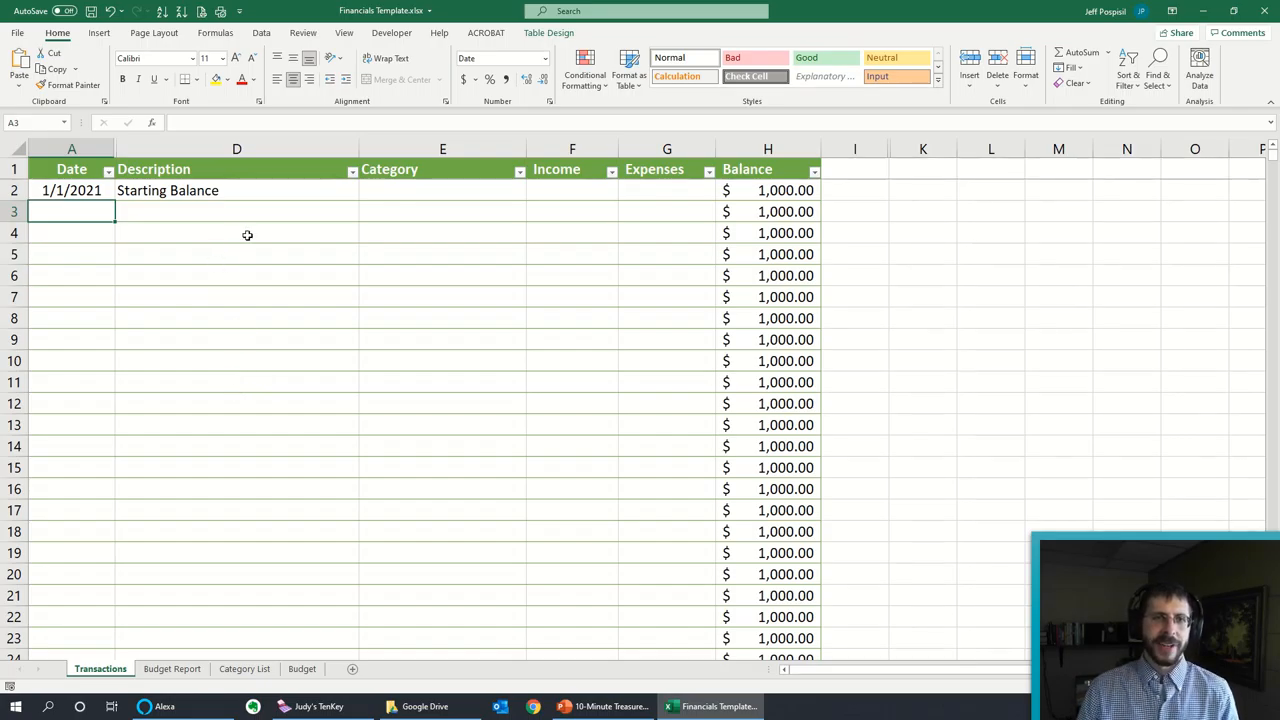
{"action": "mouse_move", "coordinate": [268, 202]}
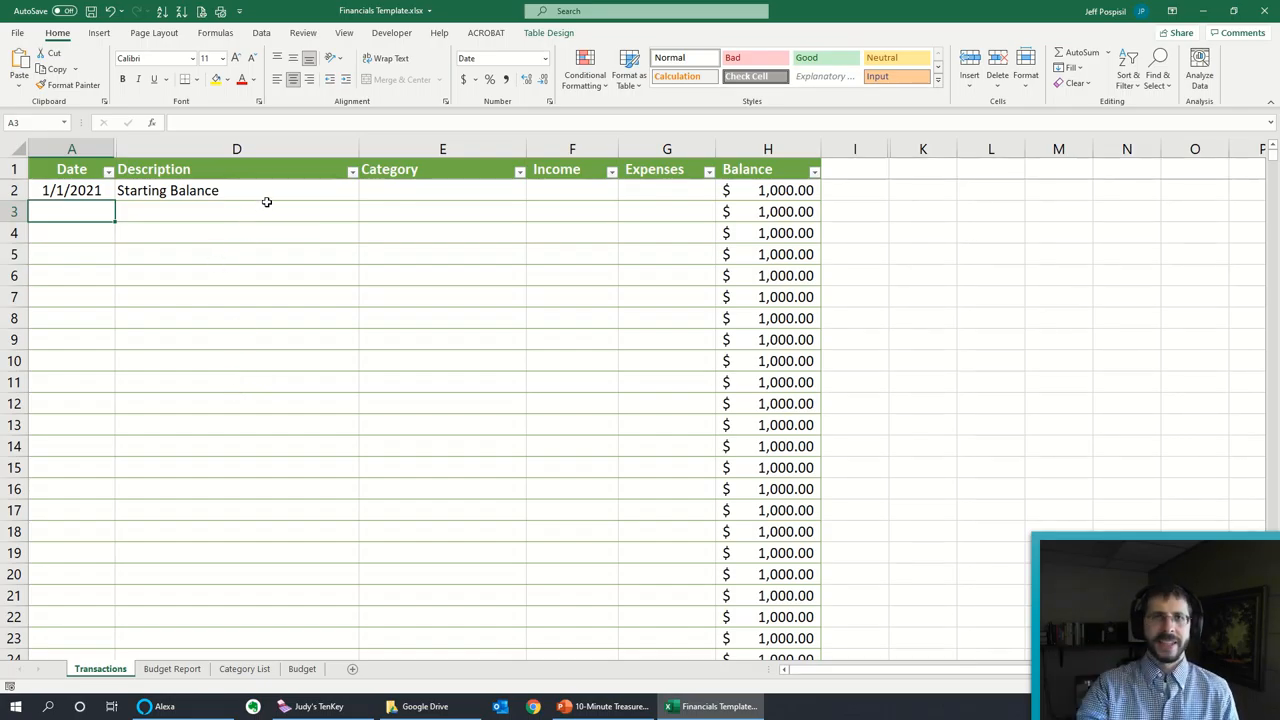
Step: Enter 1/1/21 as the row 3 date and Deposit as its description
{"action": "left_click", "coordinate": [236, 190]}
{"action": "type", "text": "1"}
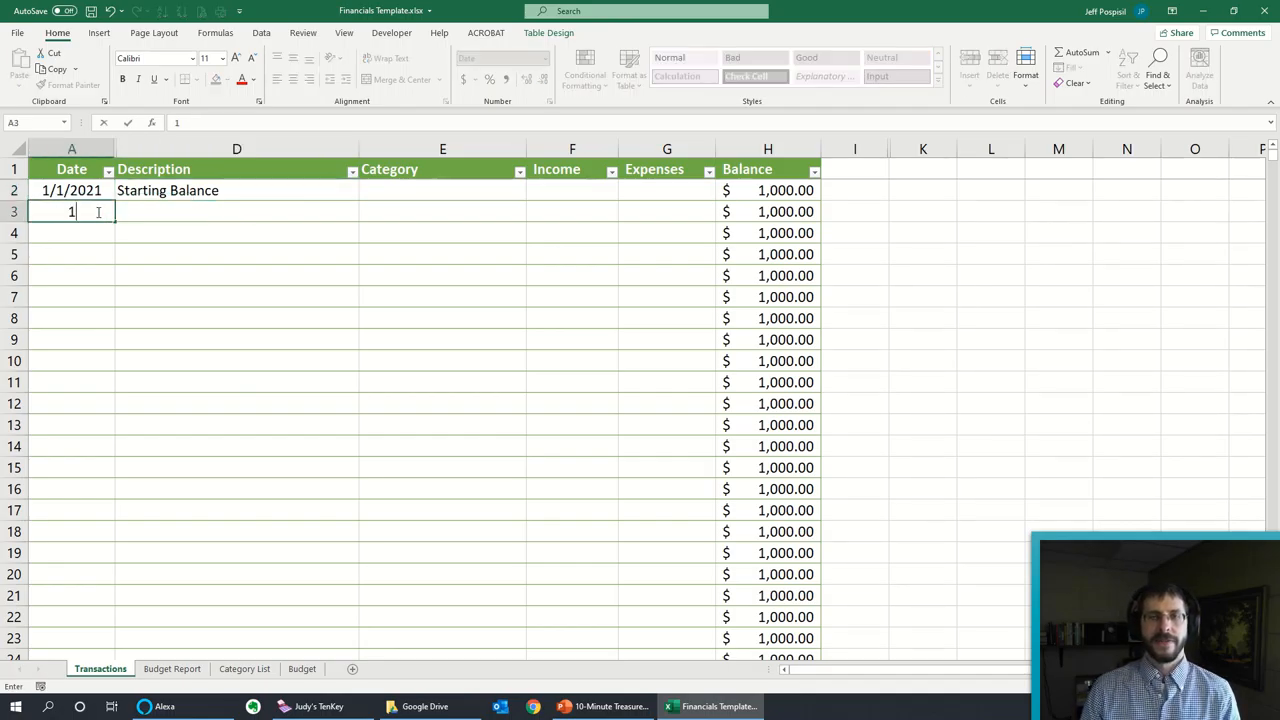
{"action": "type", "text": "/1"}
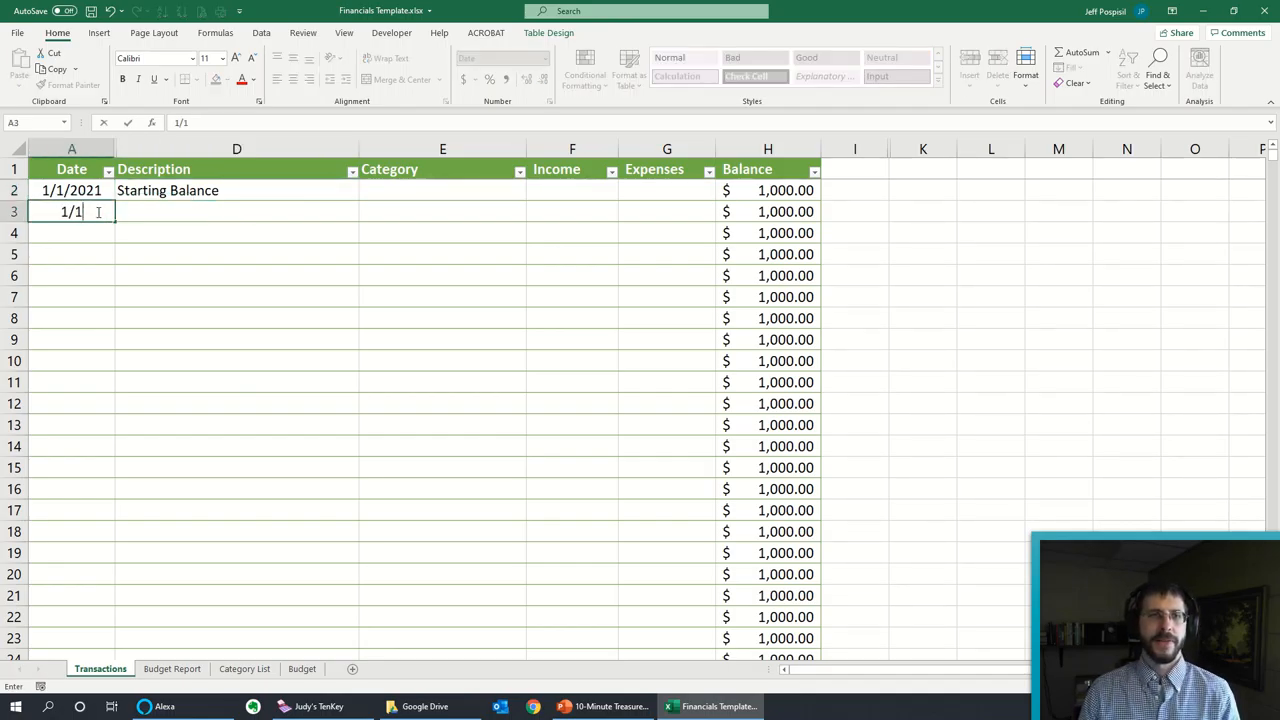
{"action": "type", "text": "/21"}
{"action": "left_click", "coordinate": [238, 210]}
{"action": "type", "text": "Deposti"}
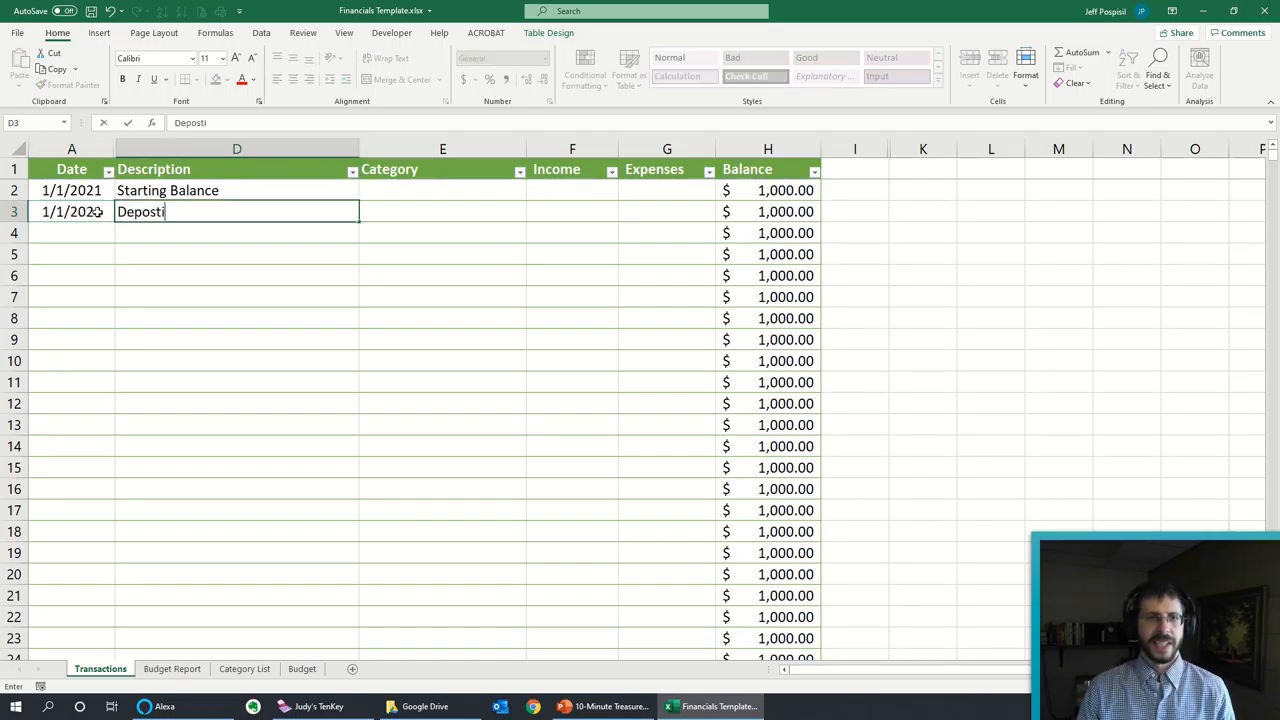
{"action": "key", "text": "Tab"}
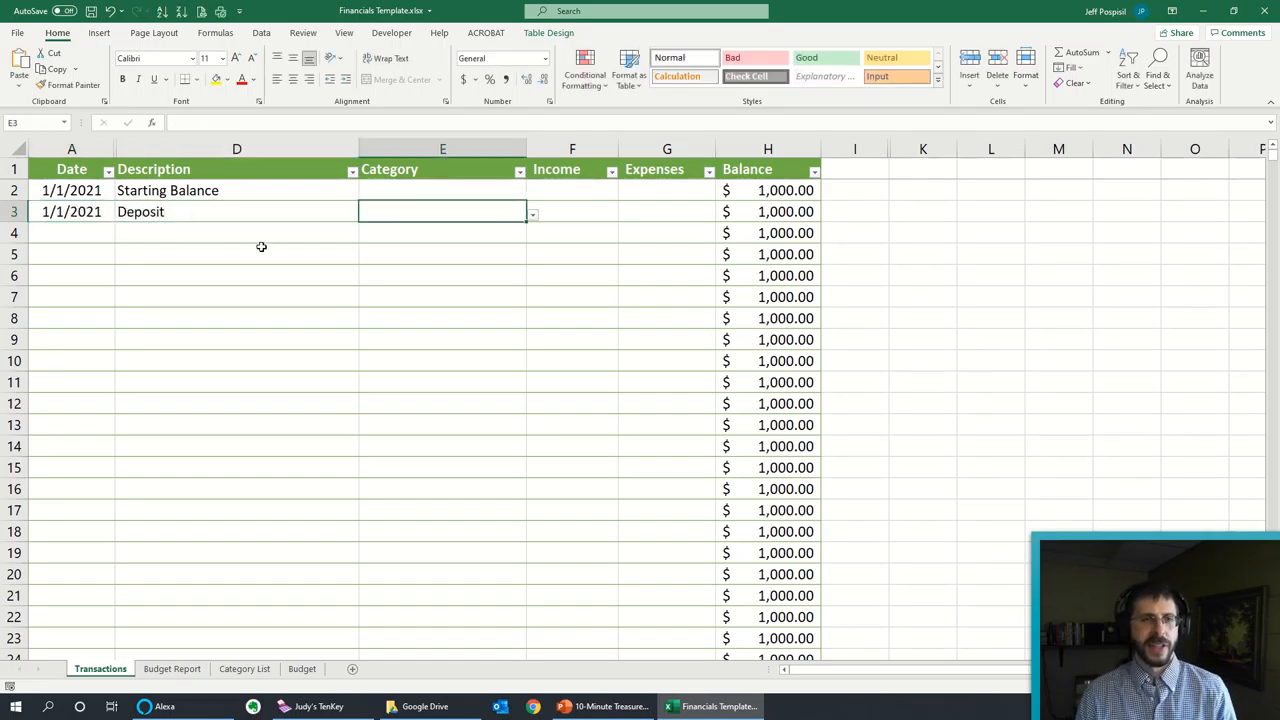
Step: Categorize the row 3 deposit as Other Income
{"action": "left_click", "coordinate": [532, 214]}
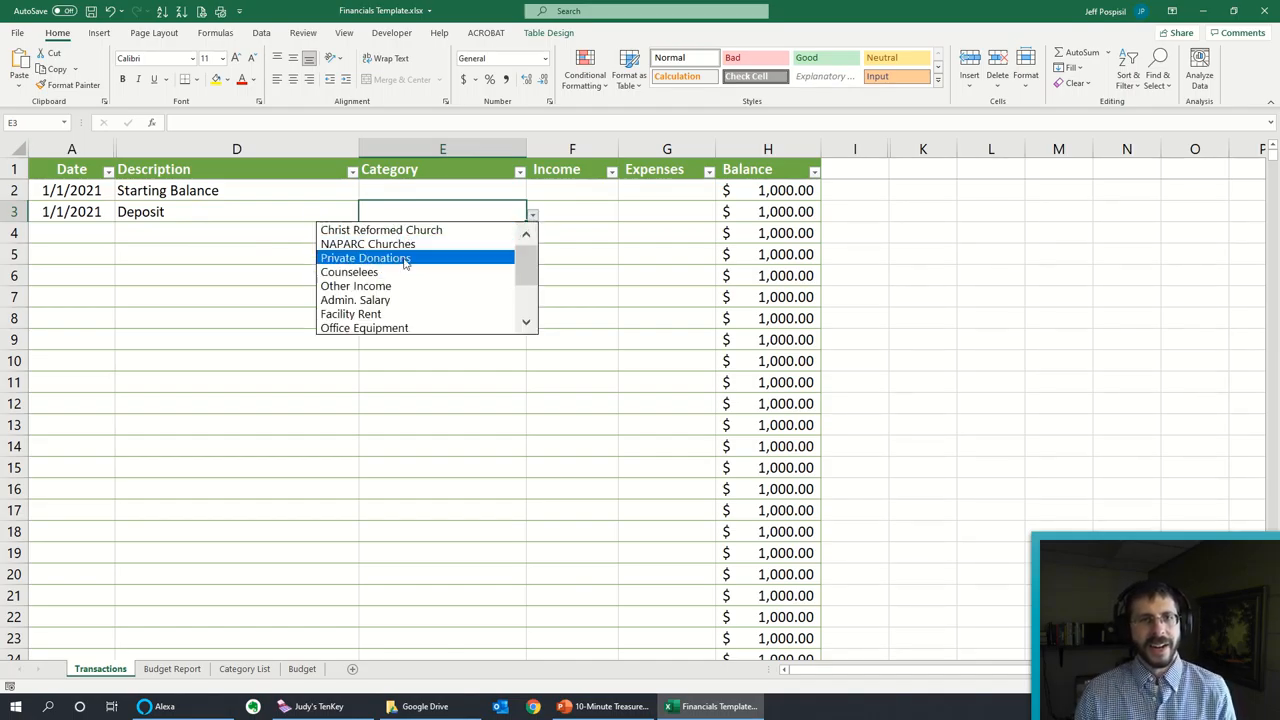
{"action": "left_click", "coordinate": [356, 284]}
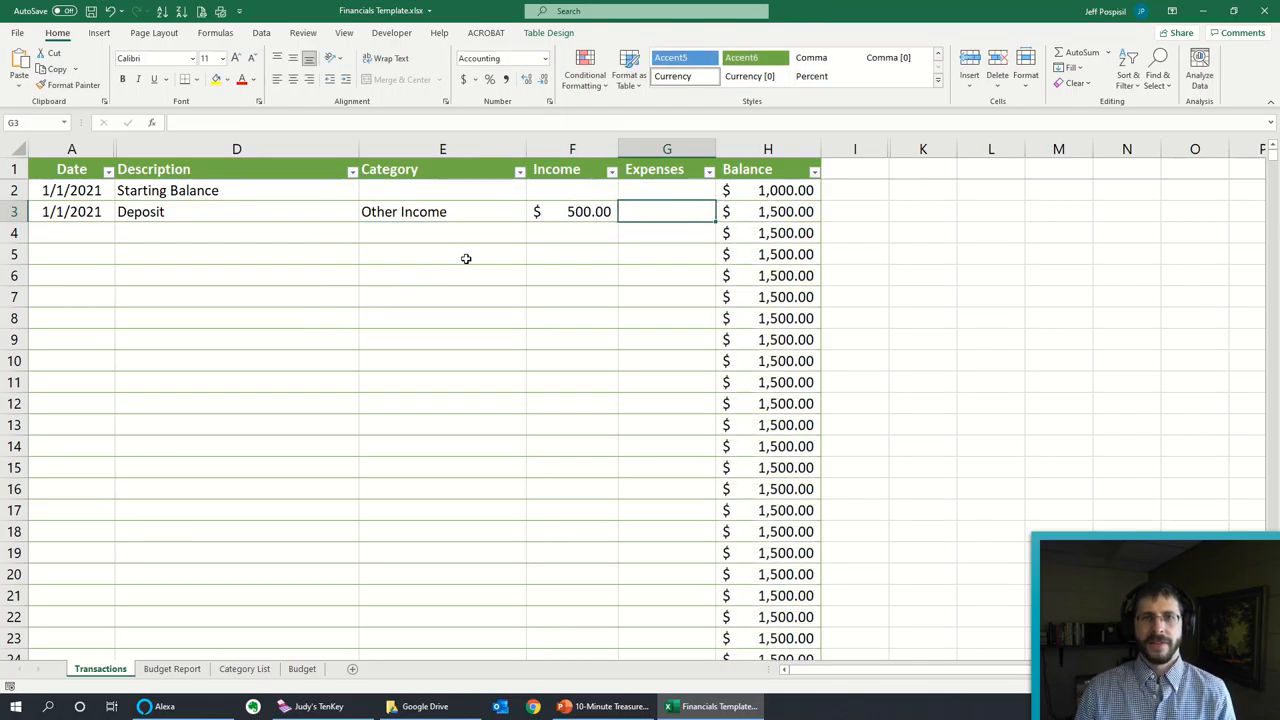
{"action": "mouse_move", "coordinate": [694, 224]}
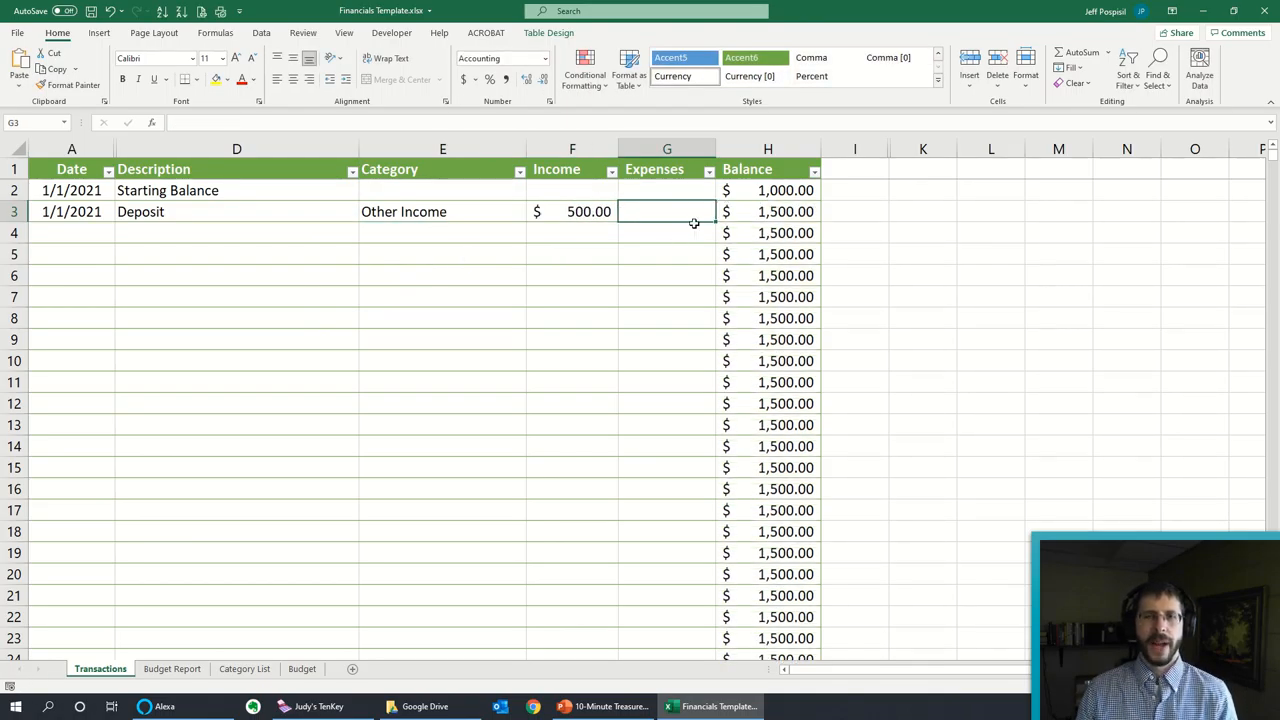
{"action": "mouse_move", "coordinate": [360, 370]}
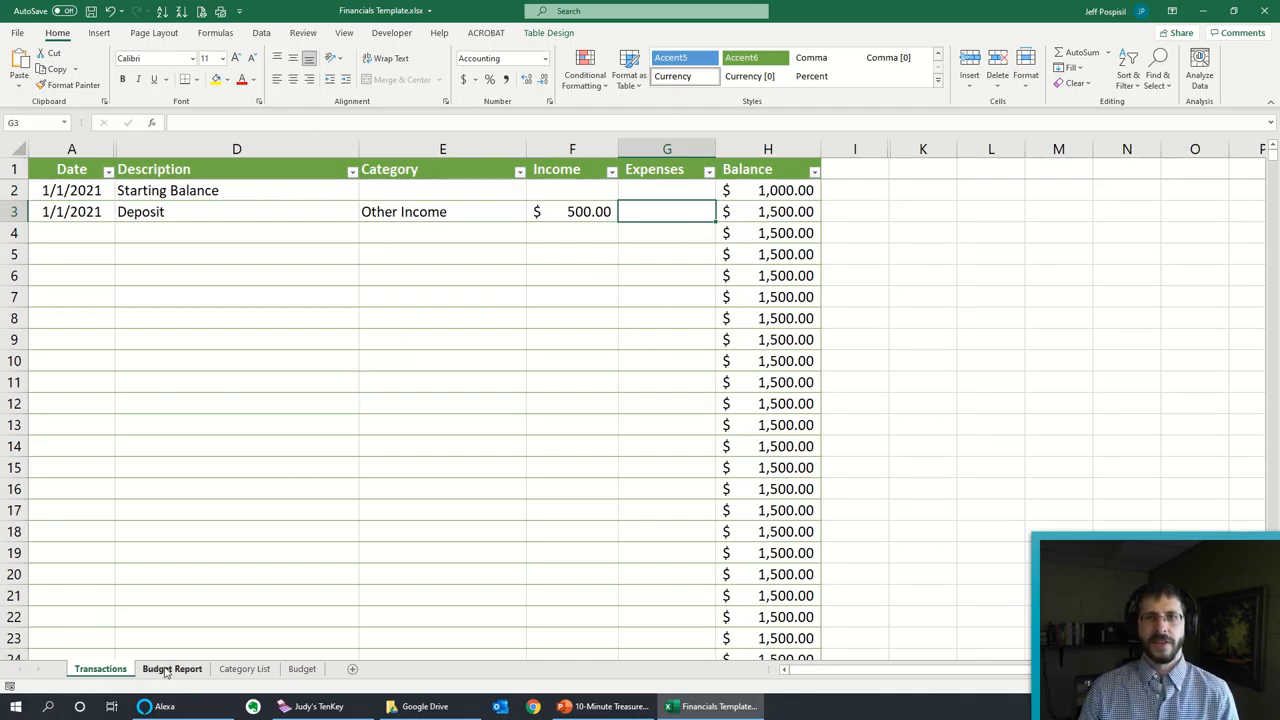
Step: Enter a 1/5/21 'Paying someone' row categorized as Admin. Salary
{"action": "type", "text": "1/5/2021"}
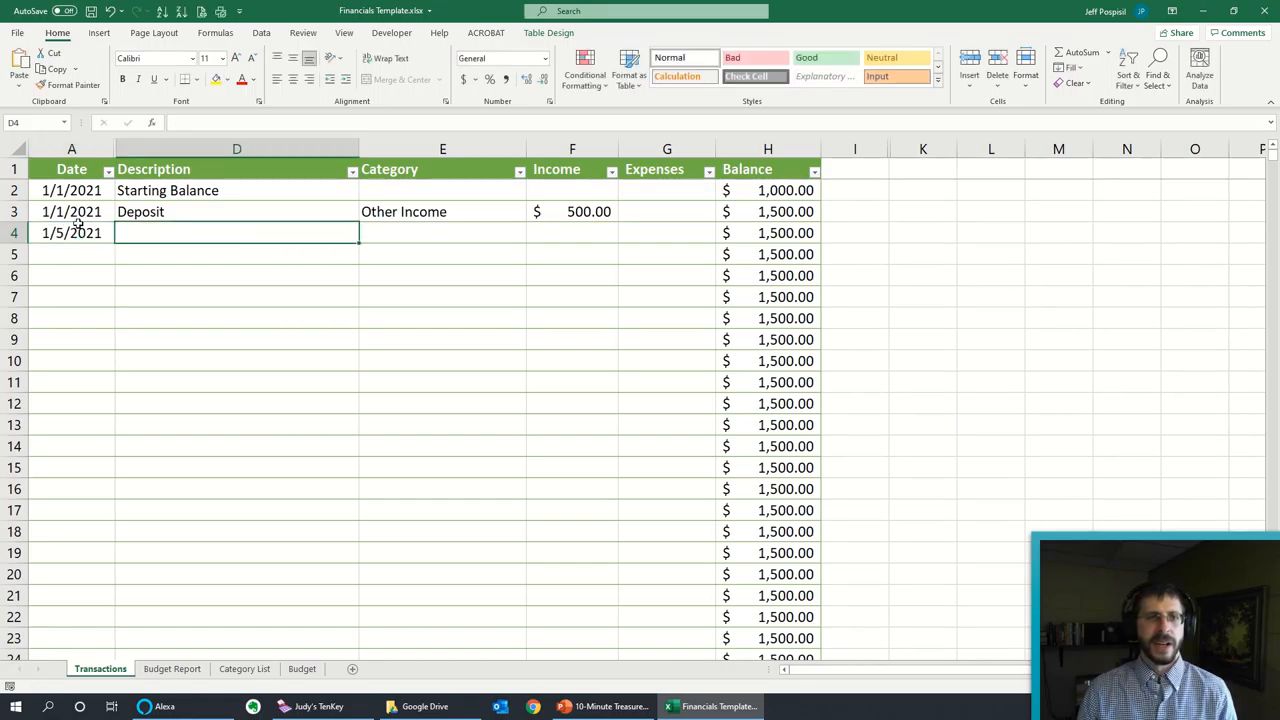
{"action": "type", "text": "Paying someone"}
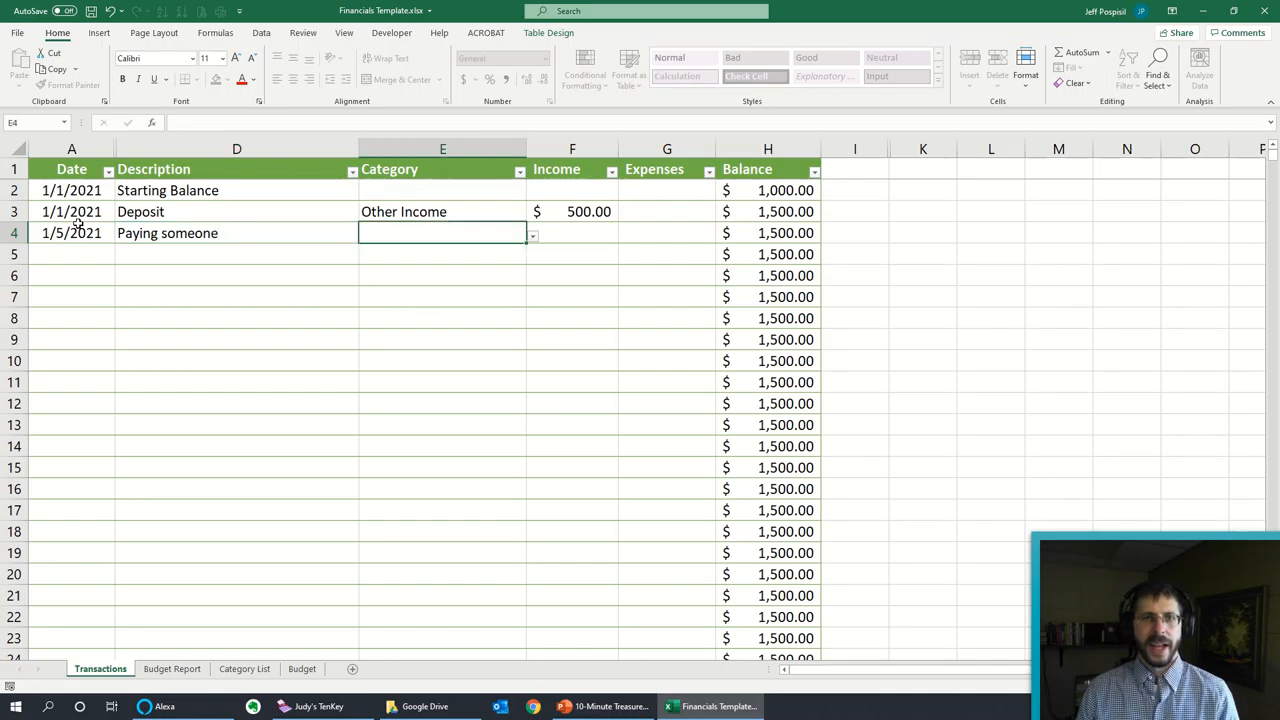
{"action": "left_click", "coordinate": [532, 236]}
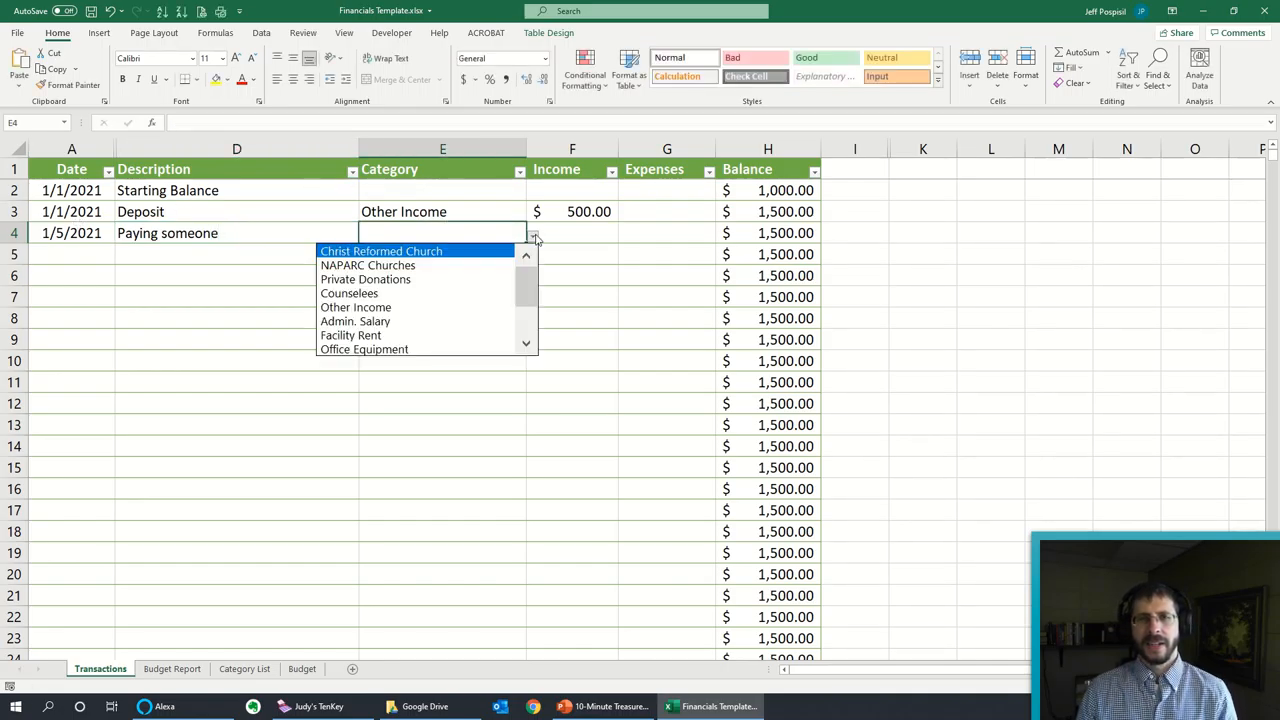
{"action": "mouse_move", "coordinate": [392, 336]}
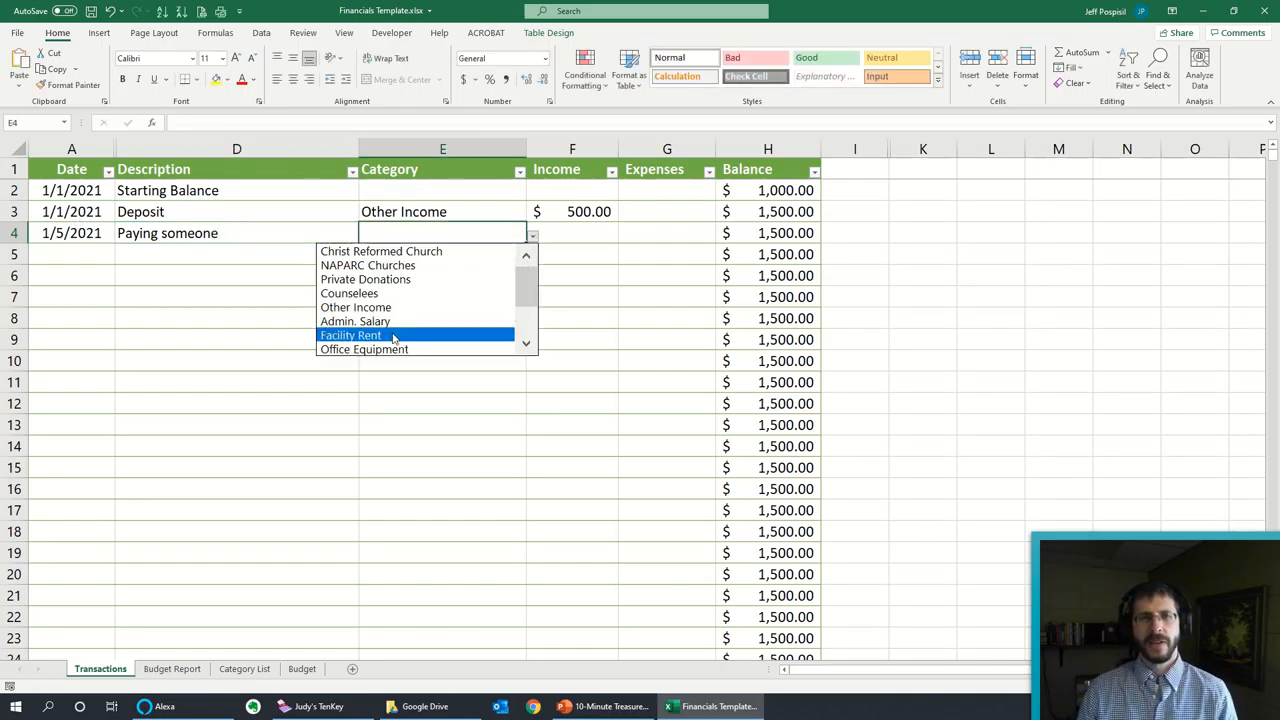
{"action": "left_click", "coordinate": [356, 320]}
{"action": "type", "text": "-"}
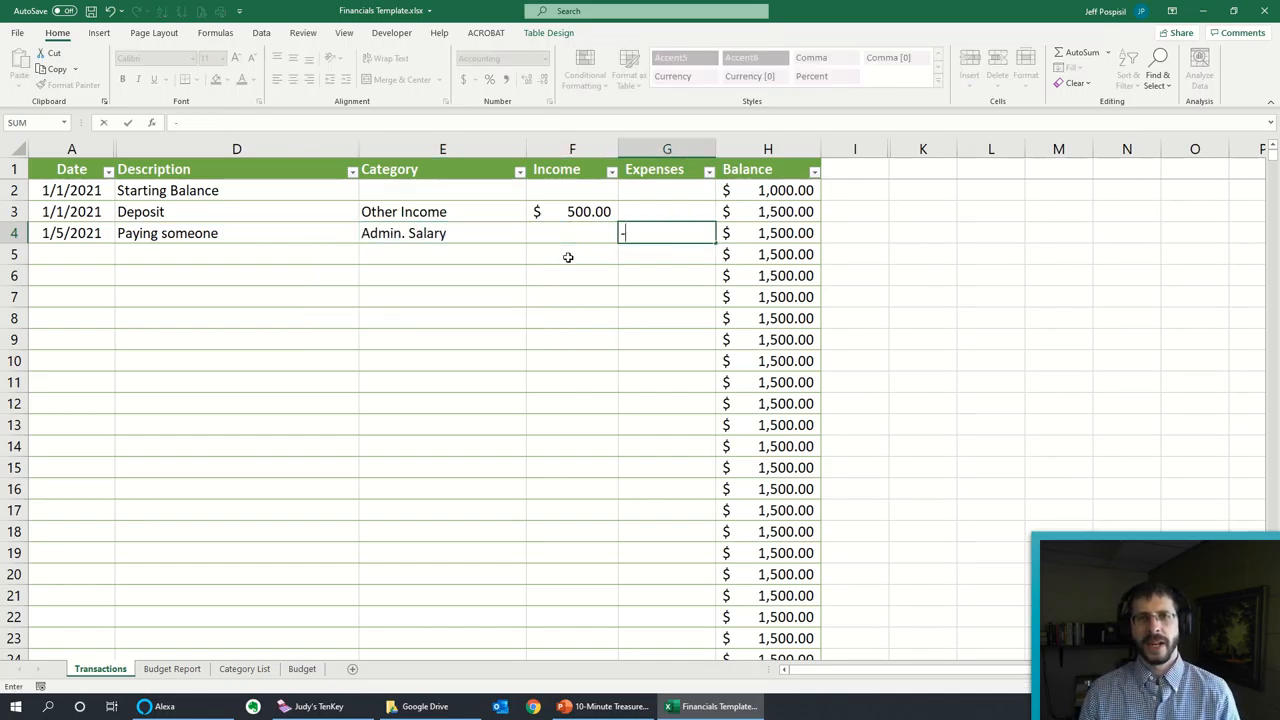
Step: Record 750 under Expenses, dropping the balance to $750
{"action": "type", "text": "750.00"}
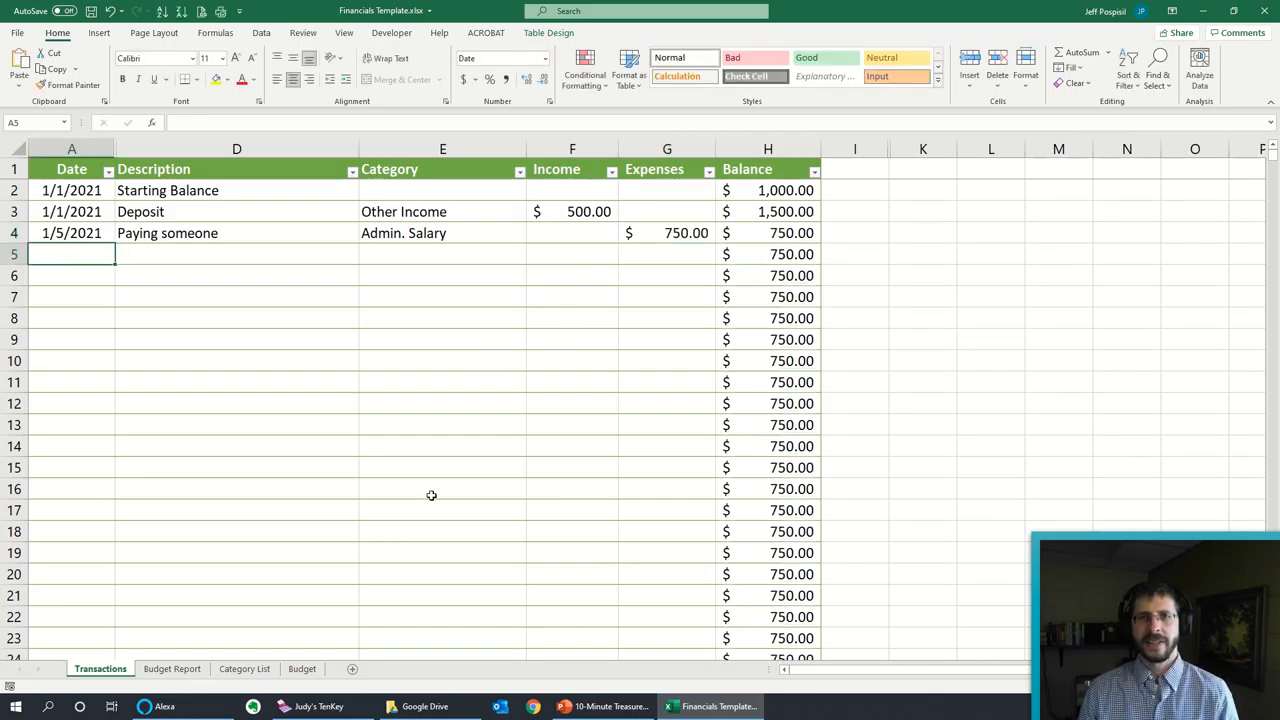
{"action": "left_click", "coordinate": [768, 254]}
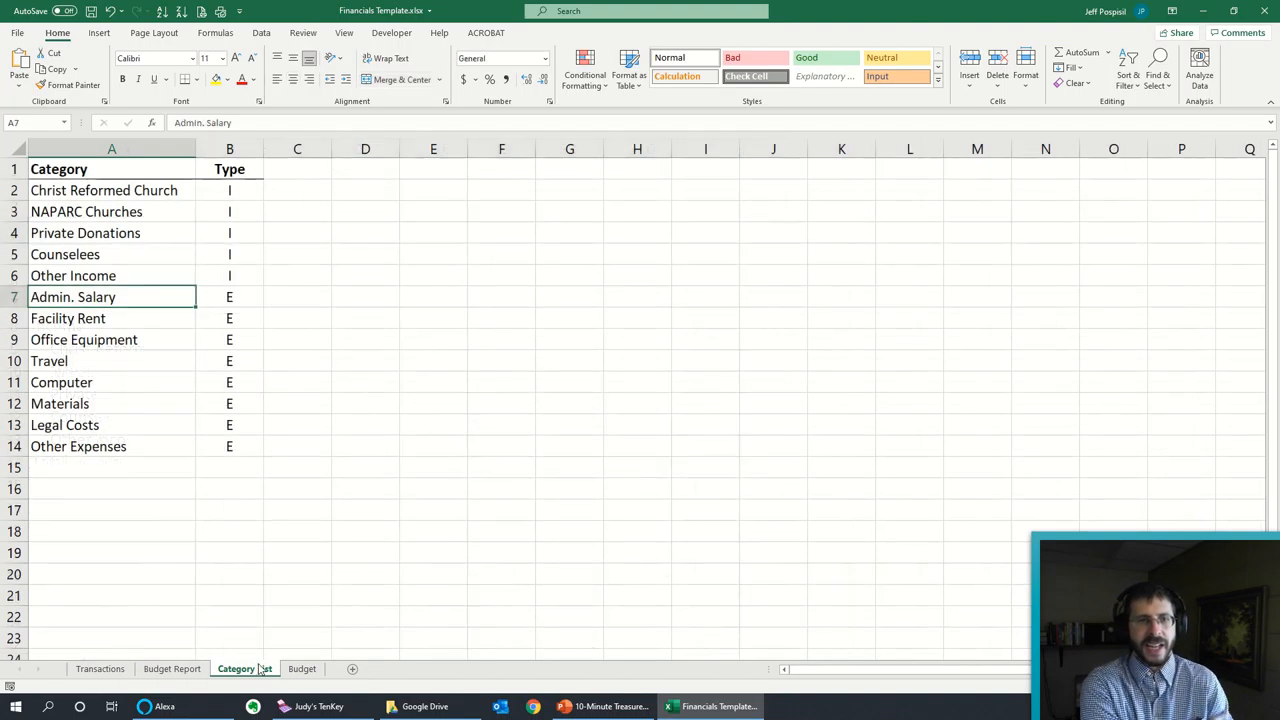
Step: Select the category list in column A, then switch to the Budget sheet
{"action": "left_click_drag", "start_coordinate": [104, 190], "coordinate": [104, 232]}
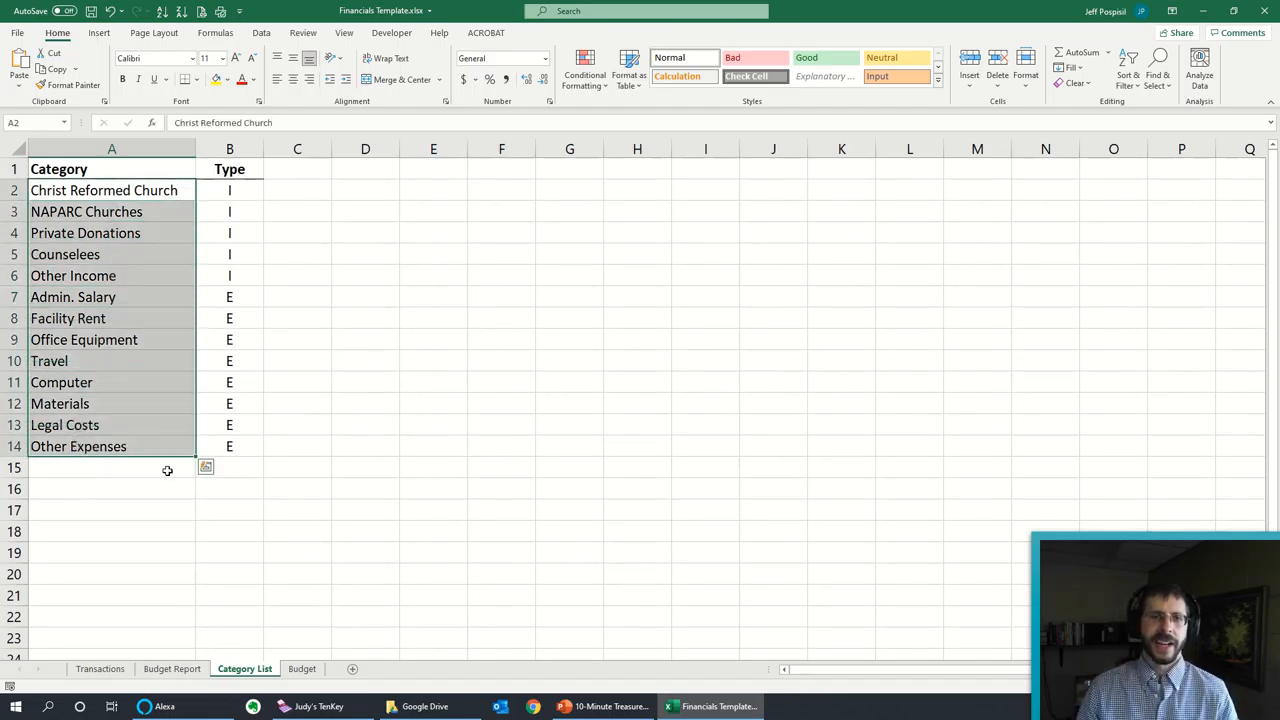
{"action": "left_click", "coordinate": [228, 446]}
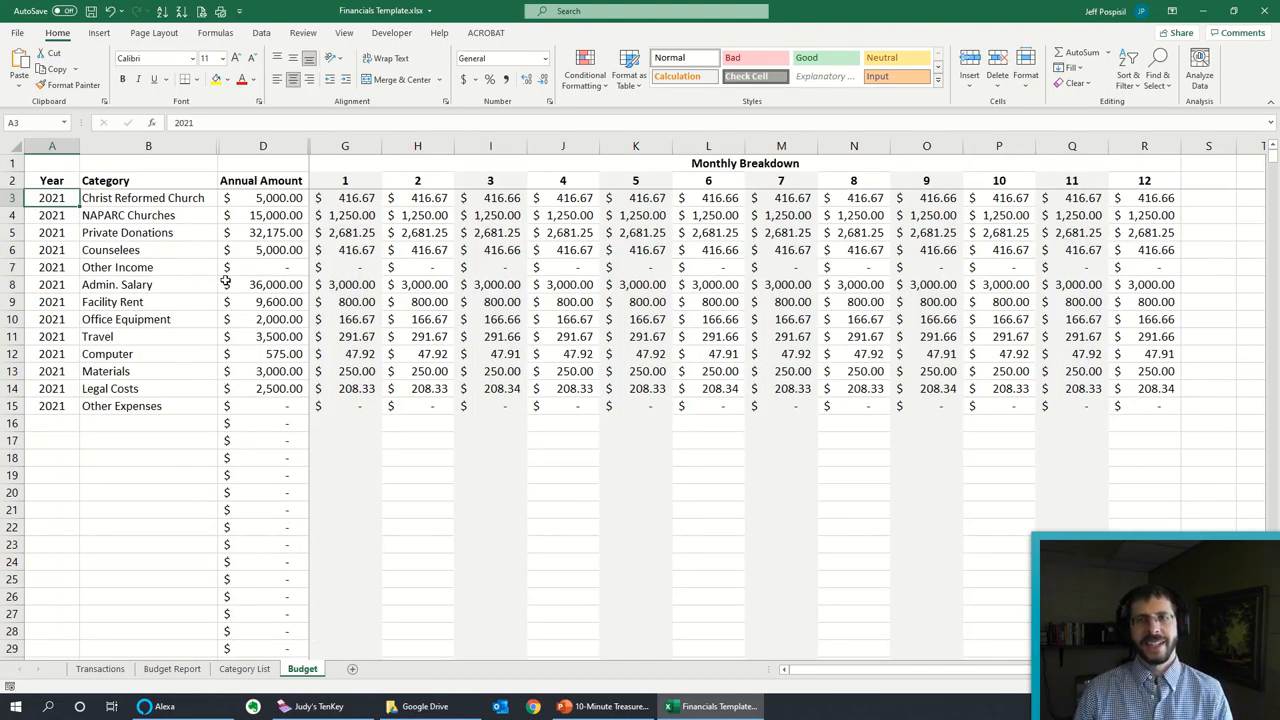
{"action": "mouse_move", "coordinate": [162, 352]}
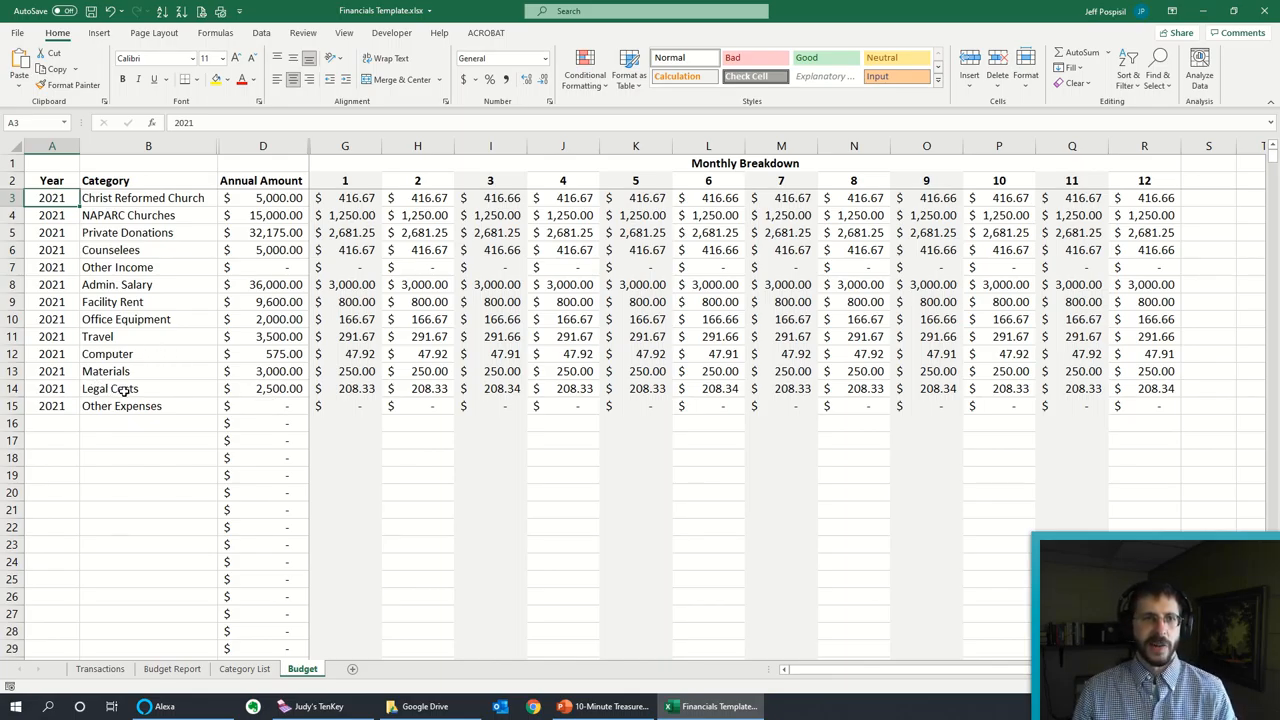
{"action": "mouse_move", "coordinate": [568, 400]}
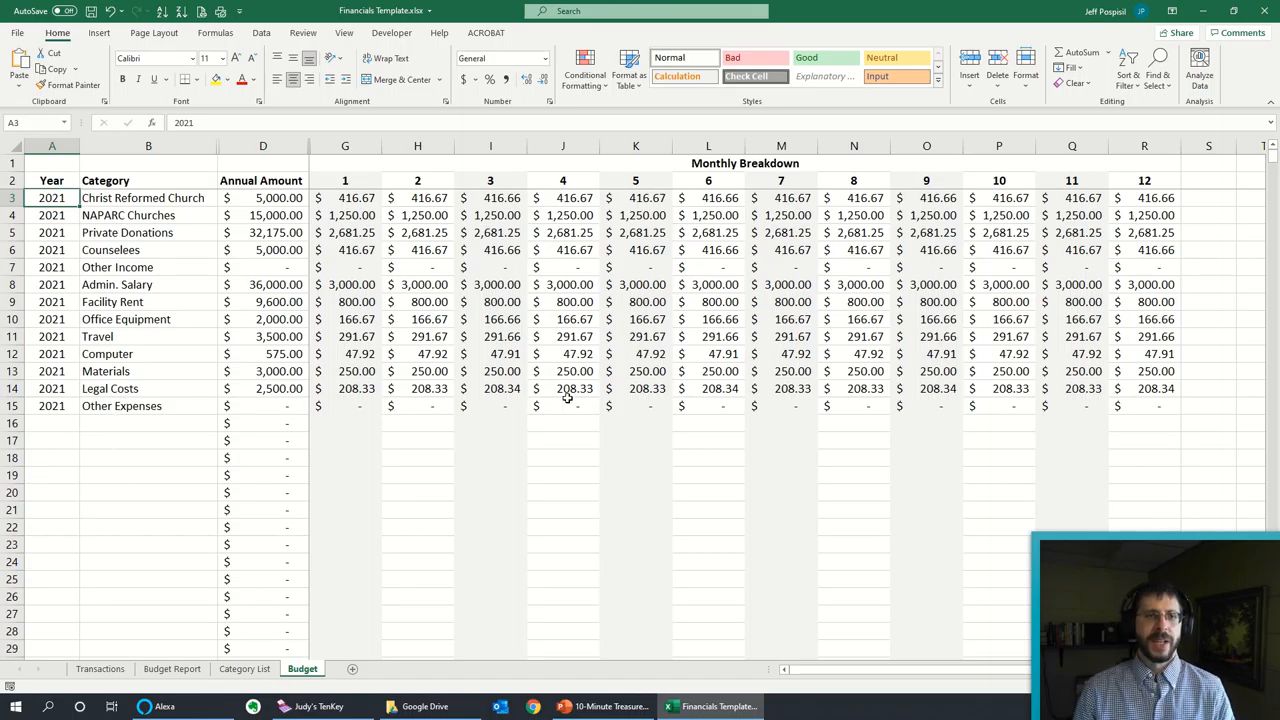